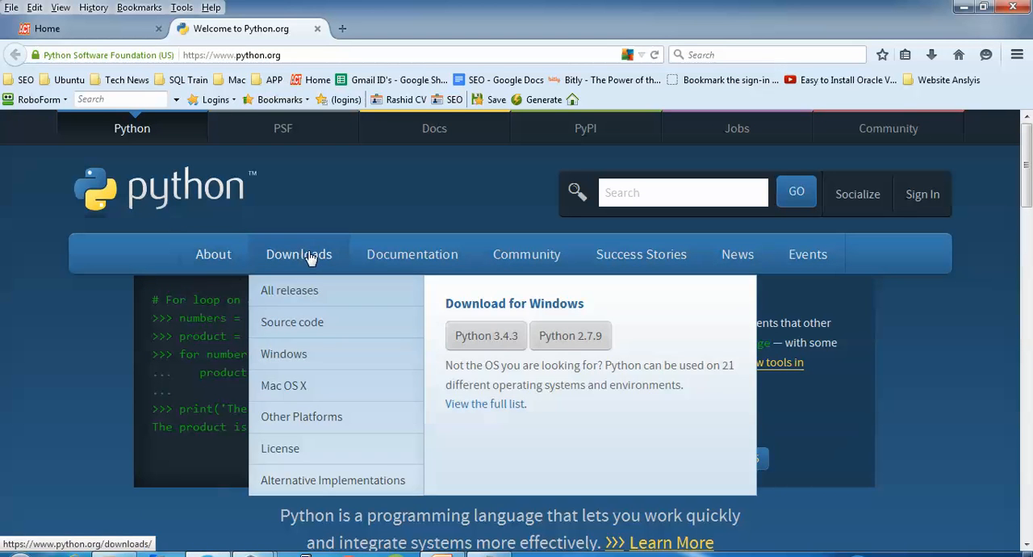
mouse_move(292, 321)
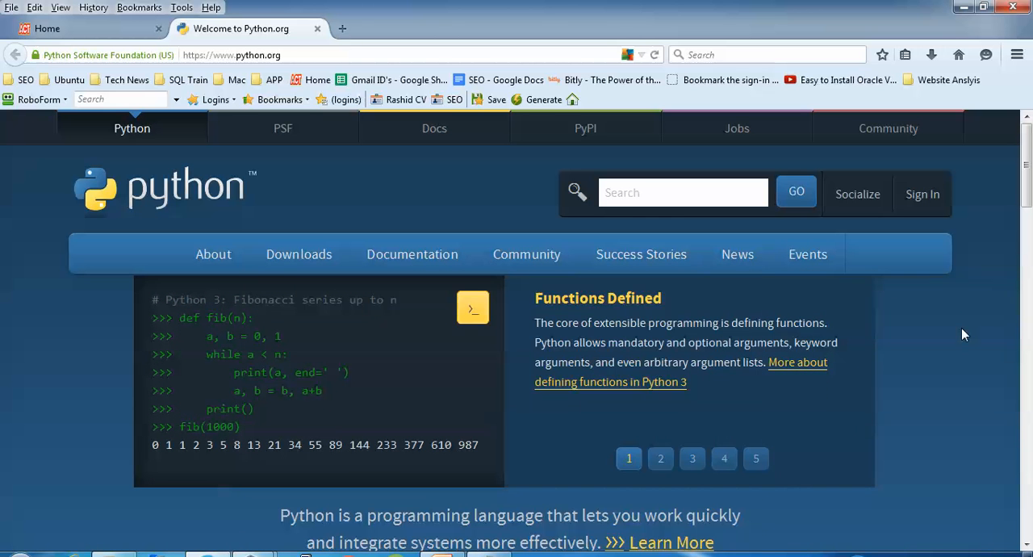
Run sudo apt-get install libssl-dev openssl in the terminal
scroll("down", 3)
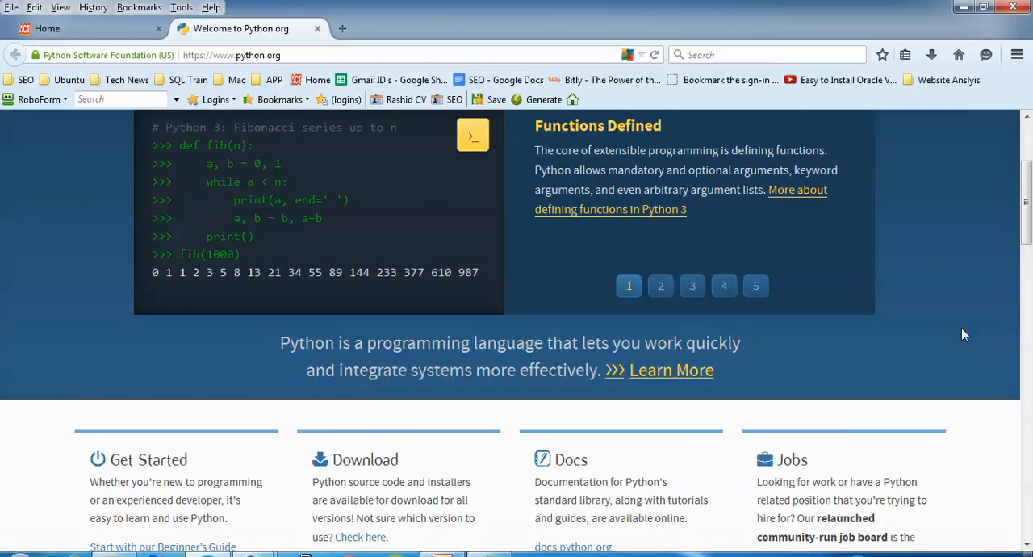
scroll("down", 3)
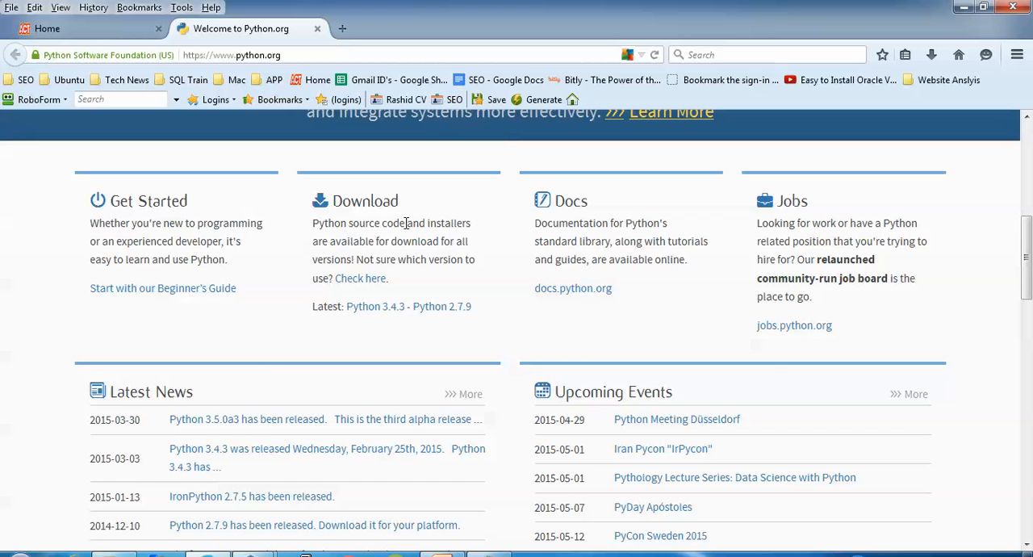
mouse_move(607, 349)
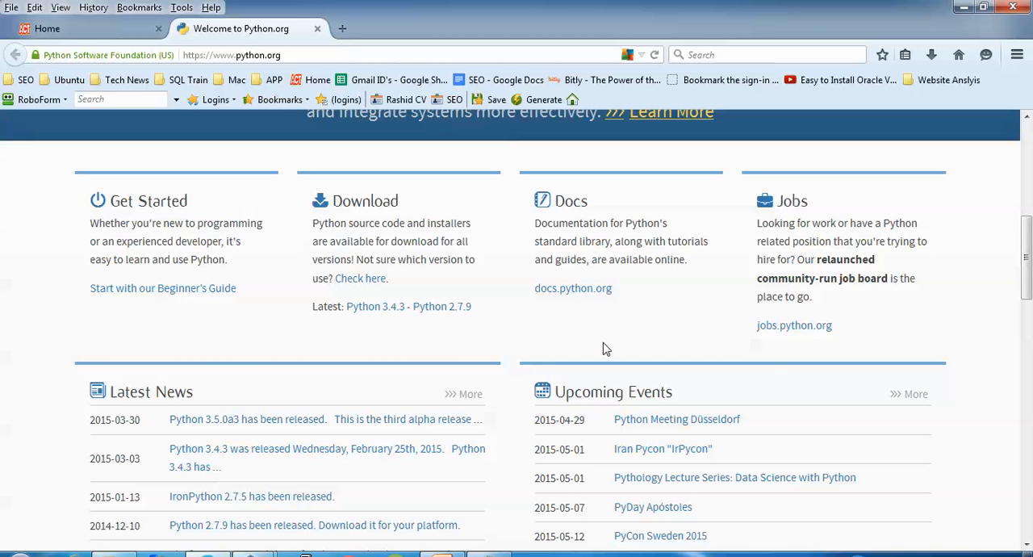
scroll("down", 3)
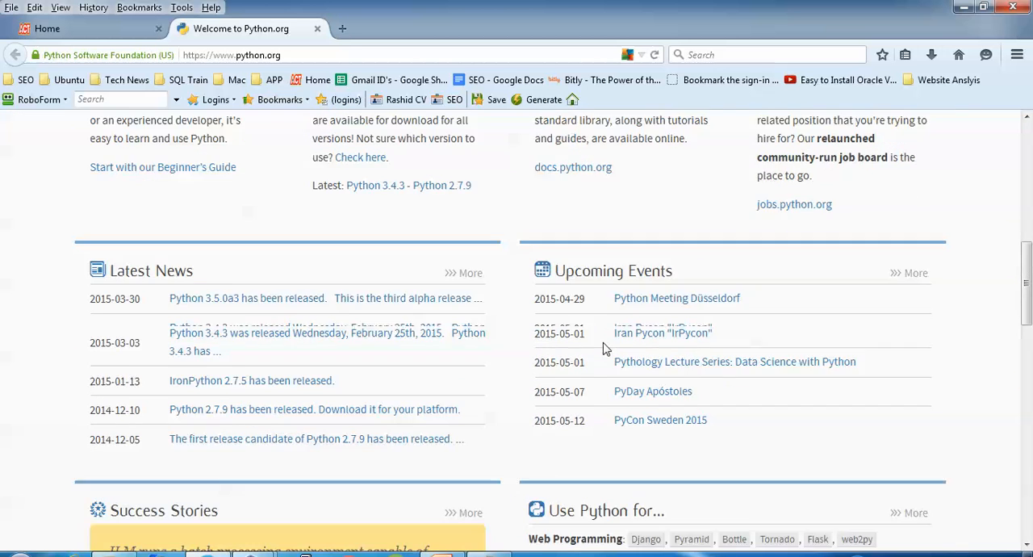
scroll("down", 3)
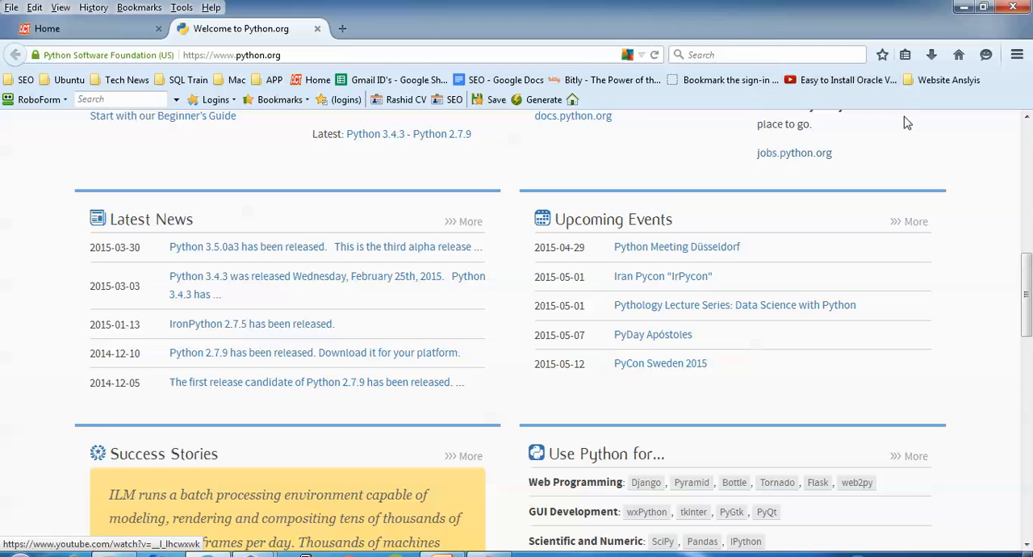
left_click(982, 7)
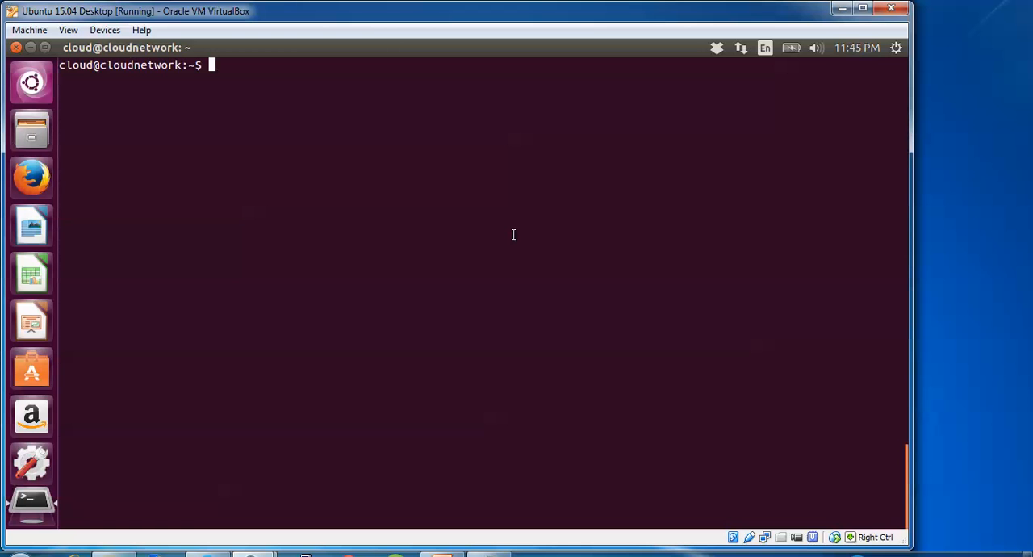
mouse_move(986, 150)
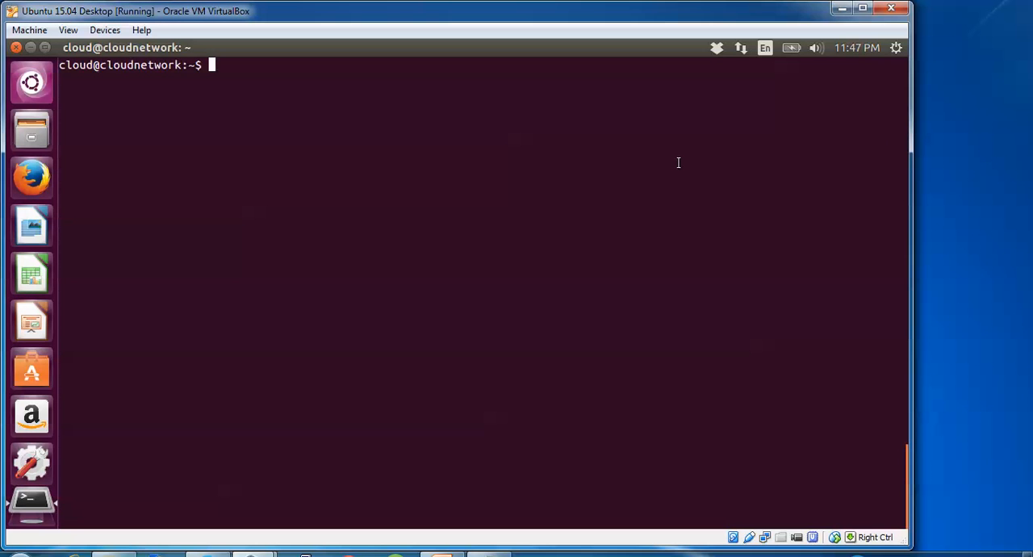
type("sudo")
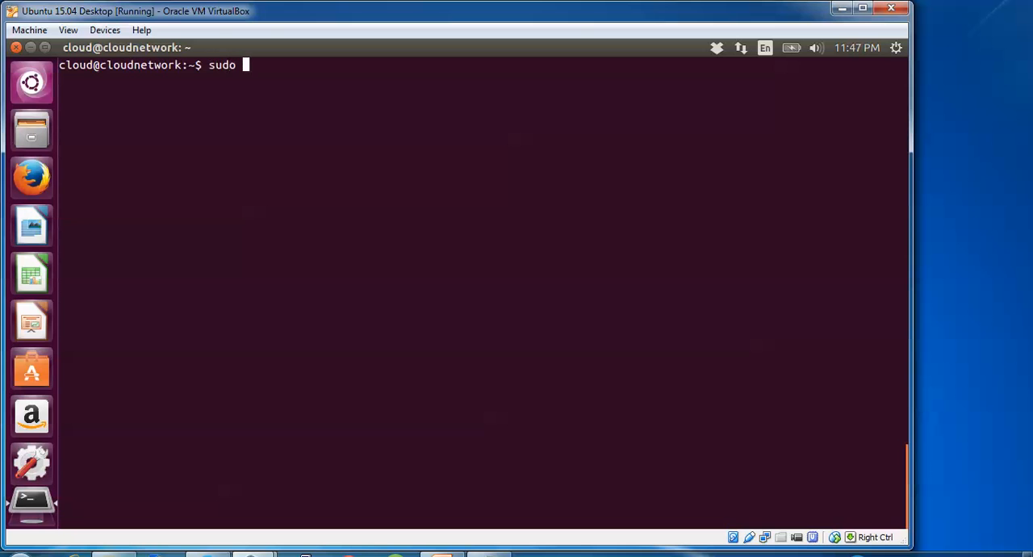
type("apt-get i")
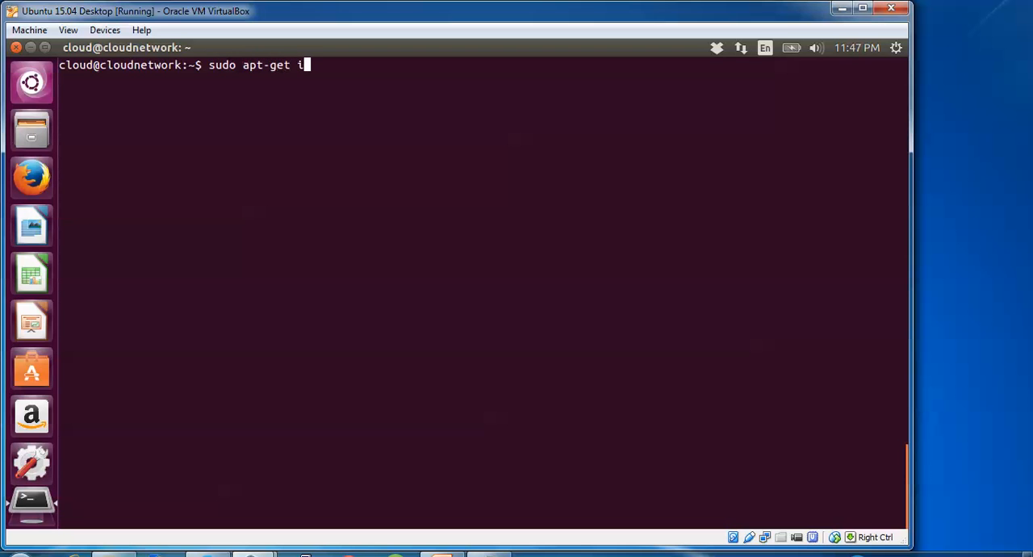
type("nstall")
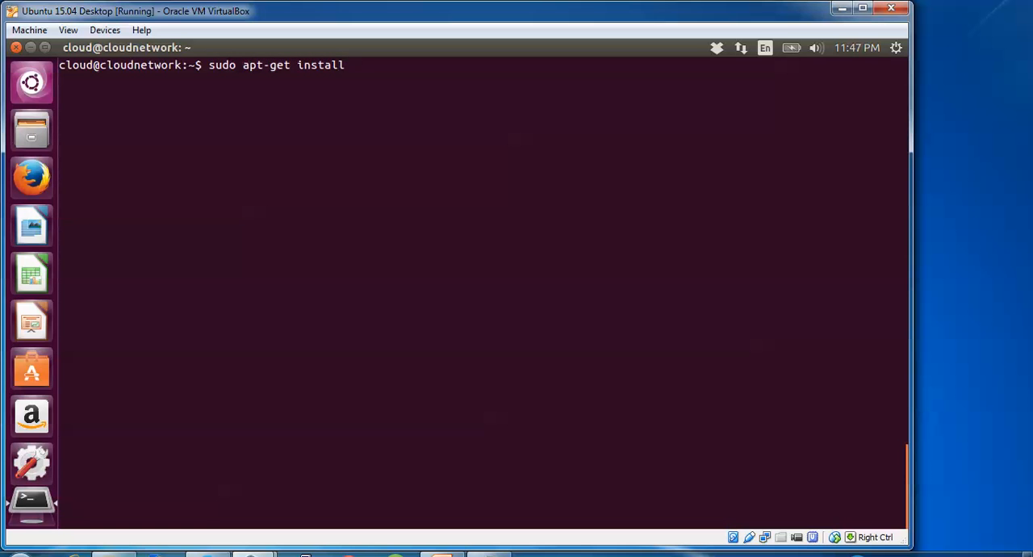
type("lib")
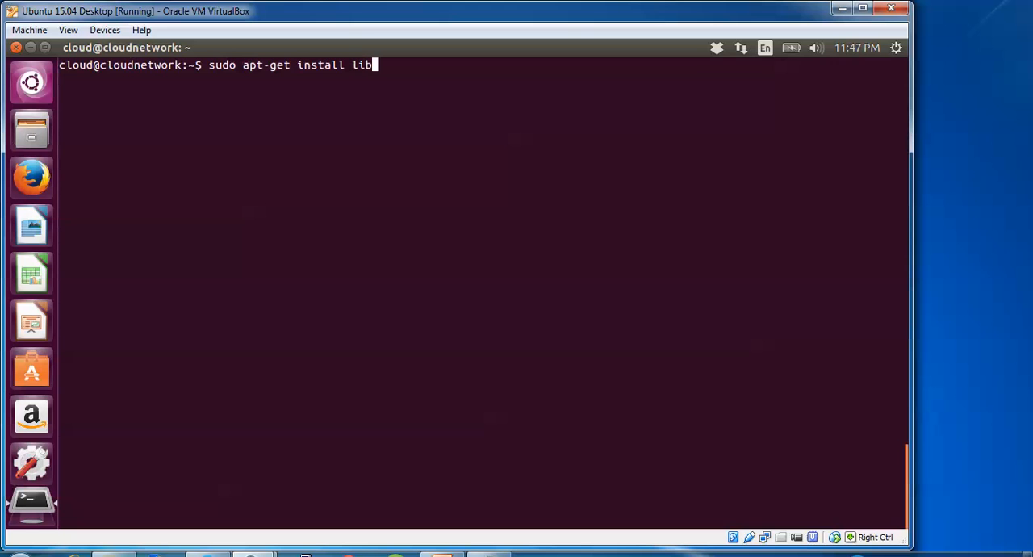
type("ssl-d")
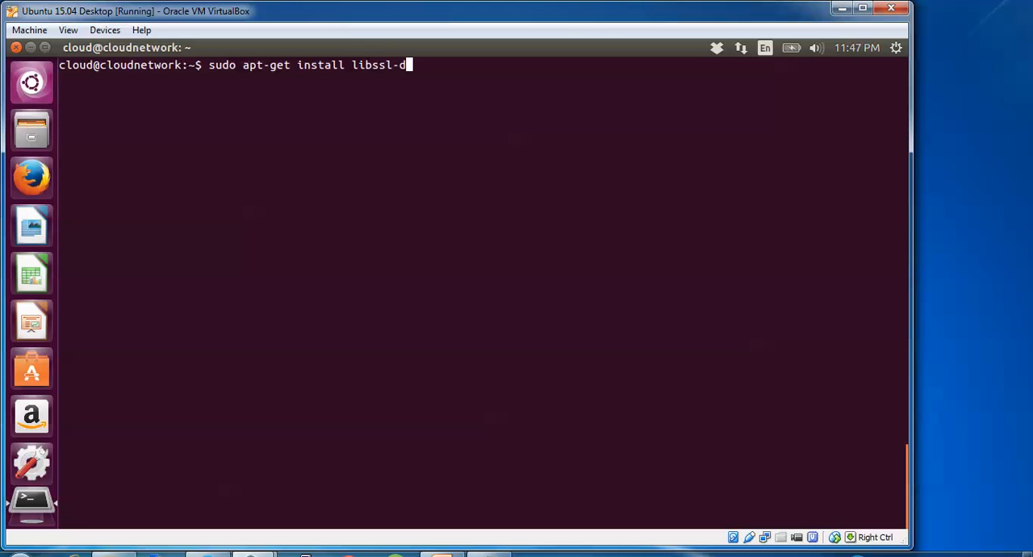
type("ev")
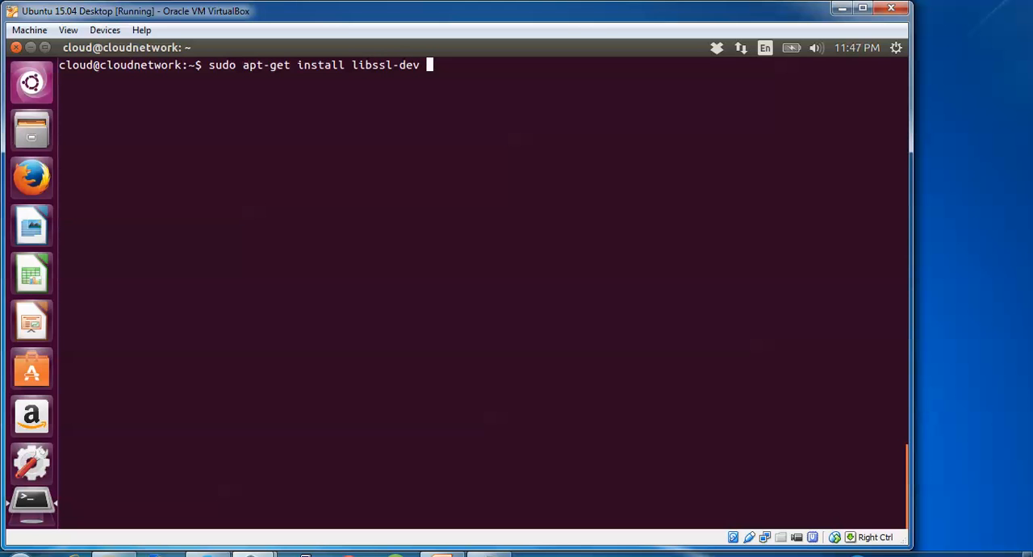
type("openssl")
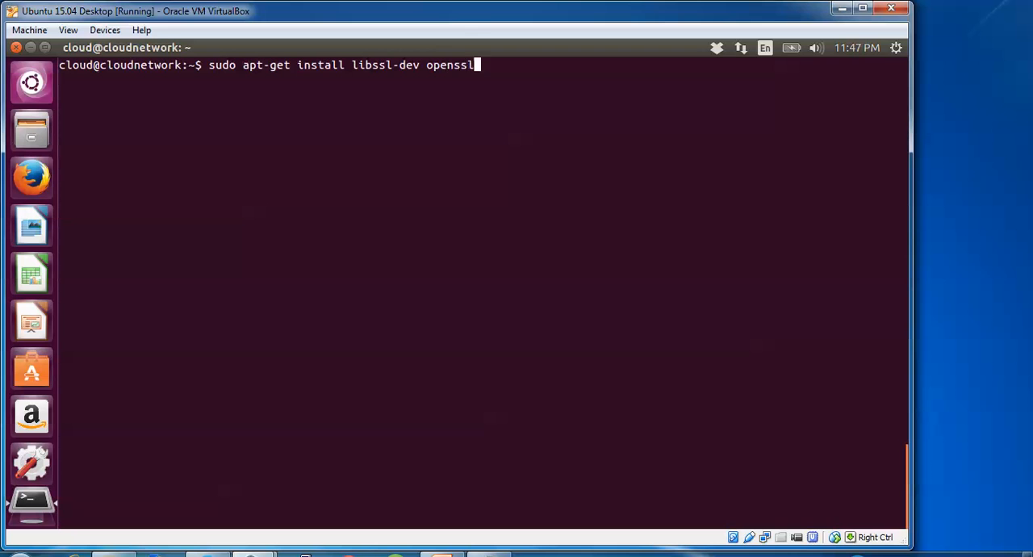
key("Return")
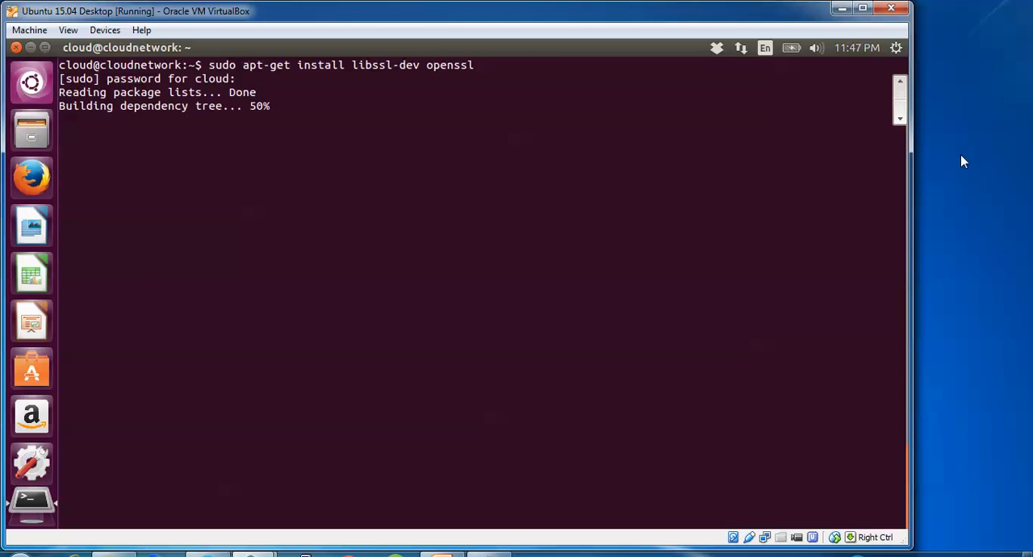
Confirm the package installation with 'y', then change directory toward /opt
type("you want to continue? [Y/n] y")
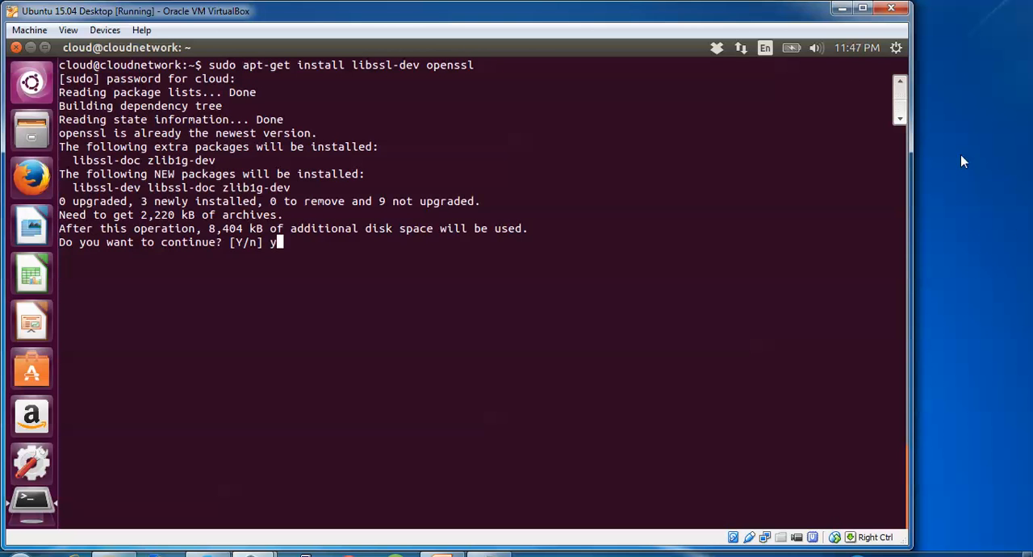
key("Return")
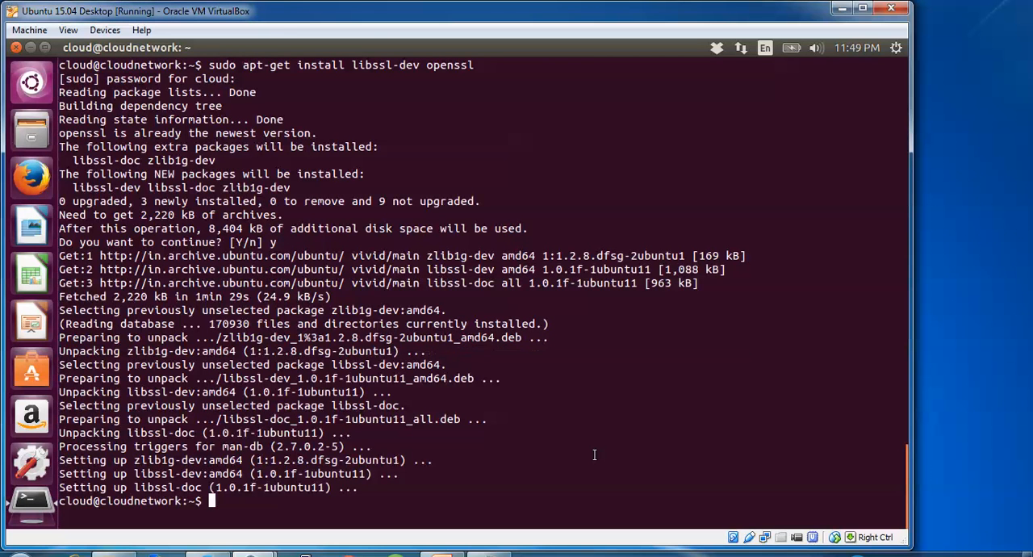
type("cd /opt")
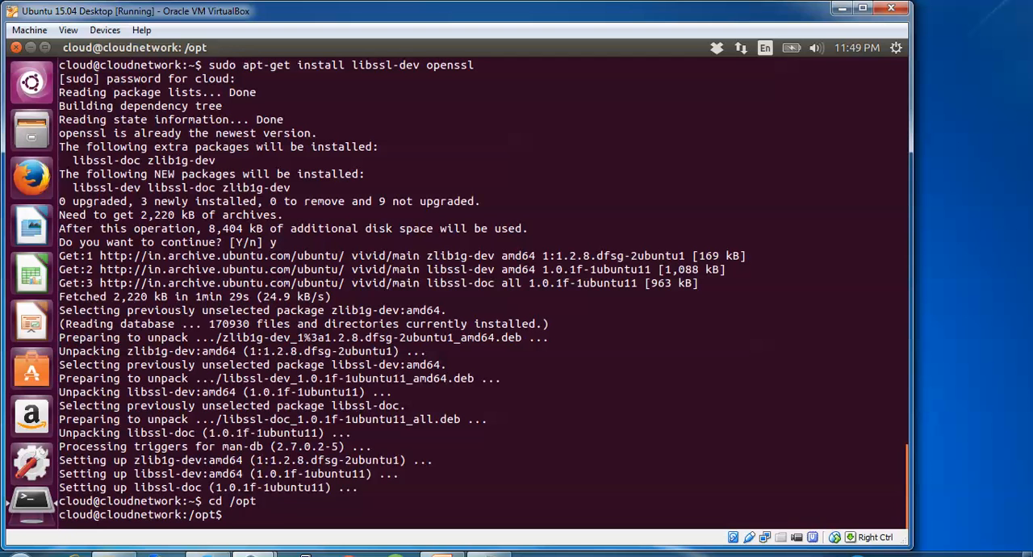
Clear the screen and start typing the wget python.org download address
type("clear")
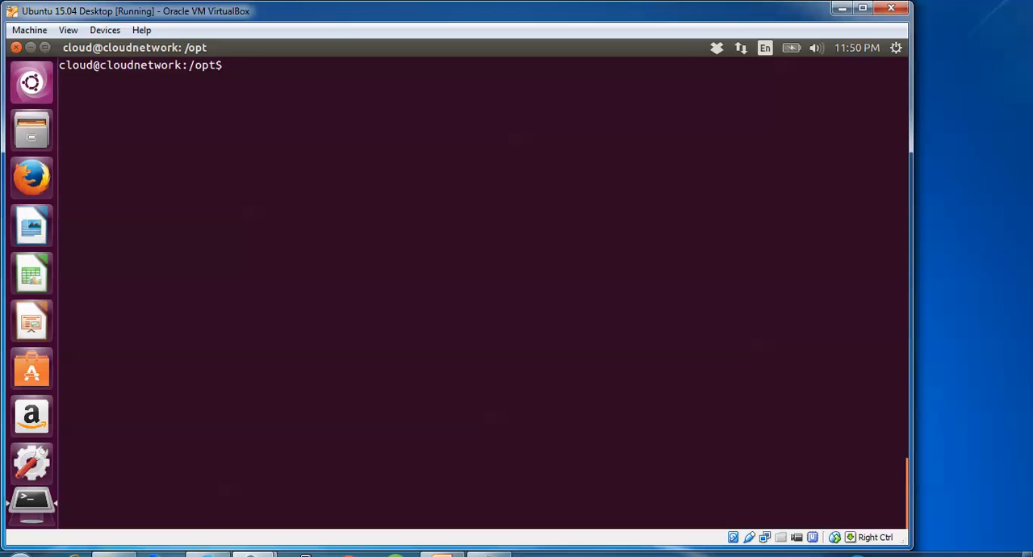
type("wge")
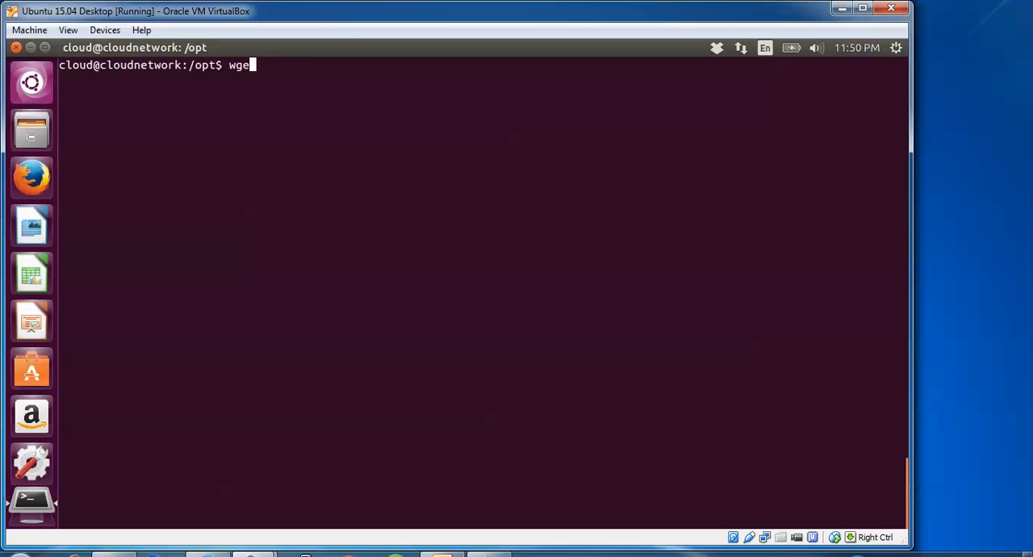
type("t")
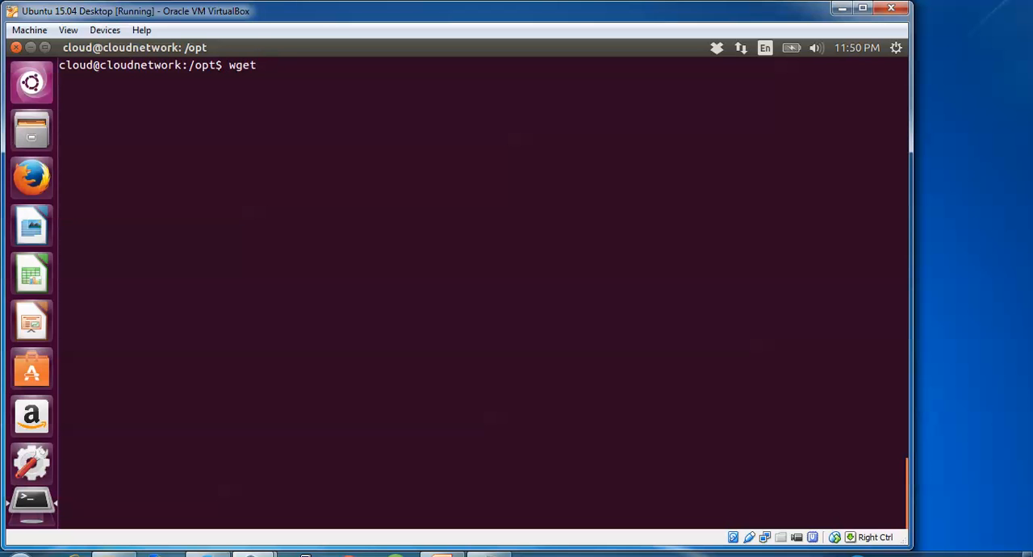
type("py")
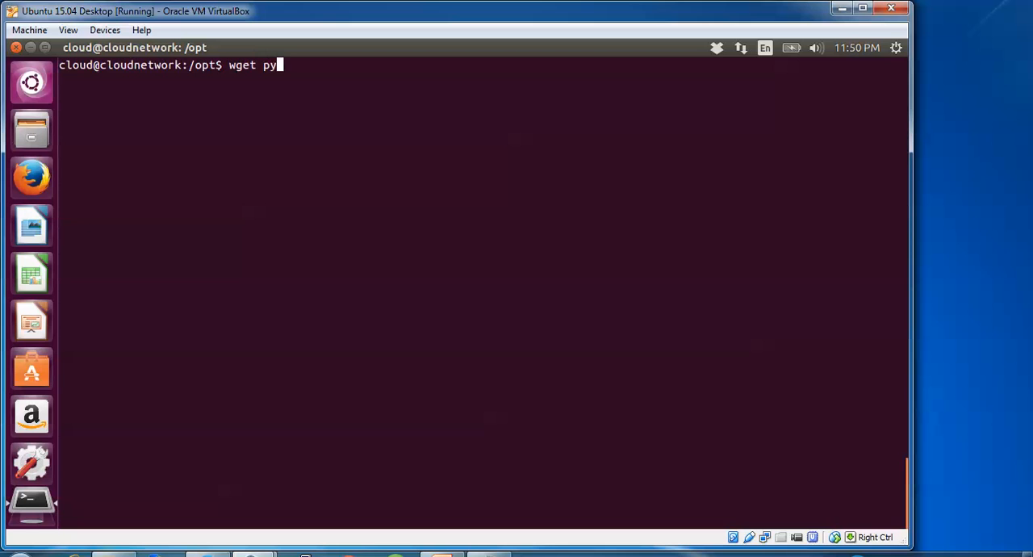
type("thon")
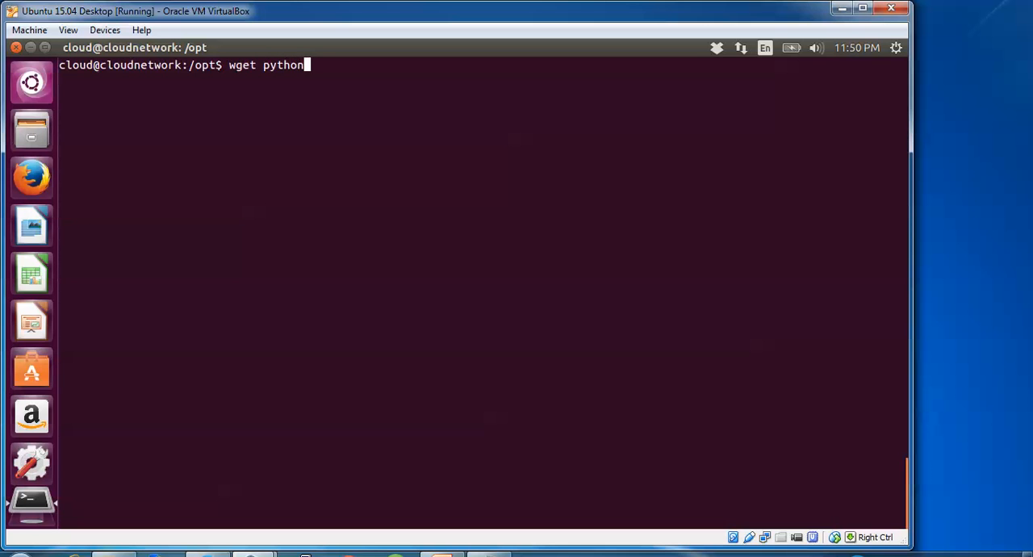
type(".org")
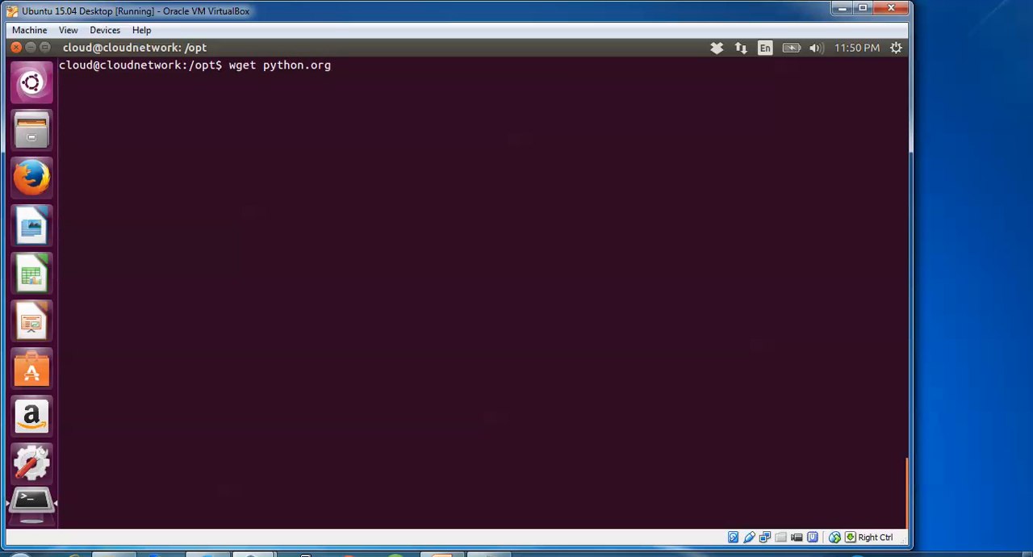
type("/p")
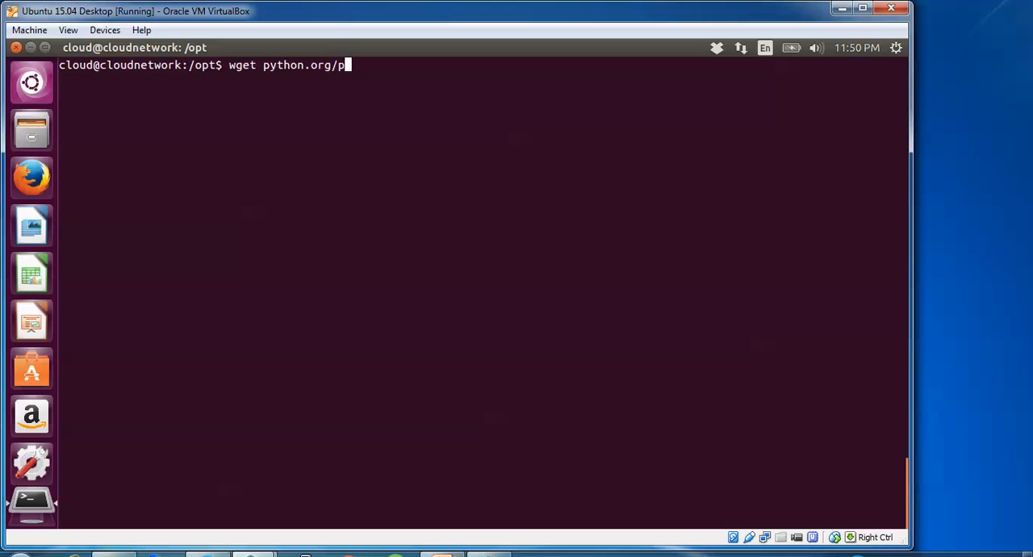
type("ython")
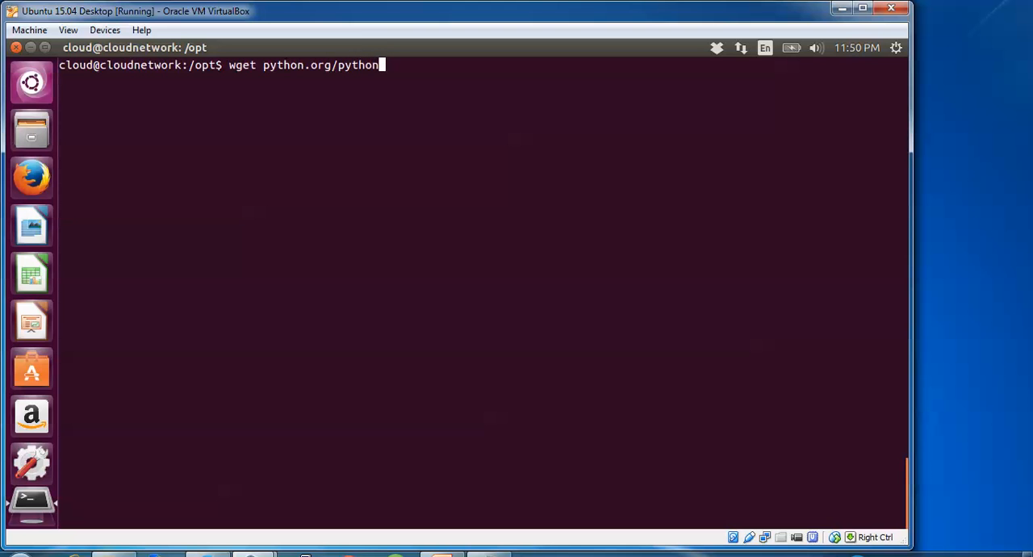
type(".3")
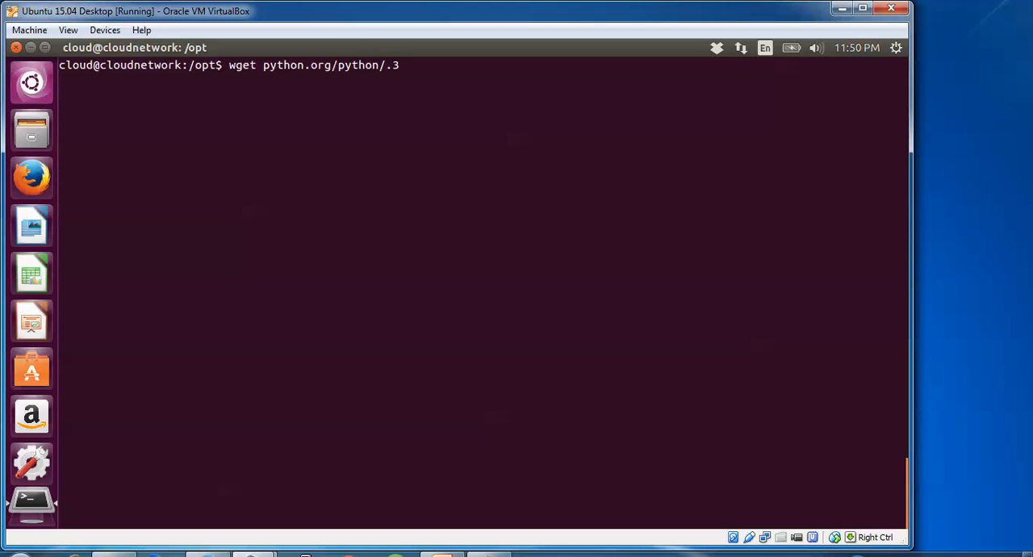
type("2")
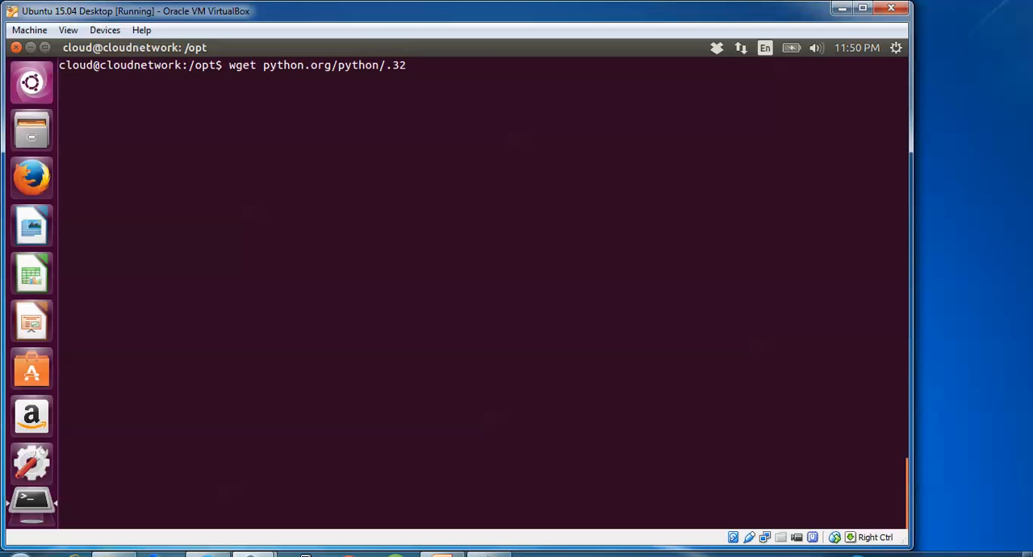
key("BackSpace")
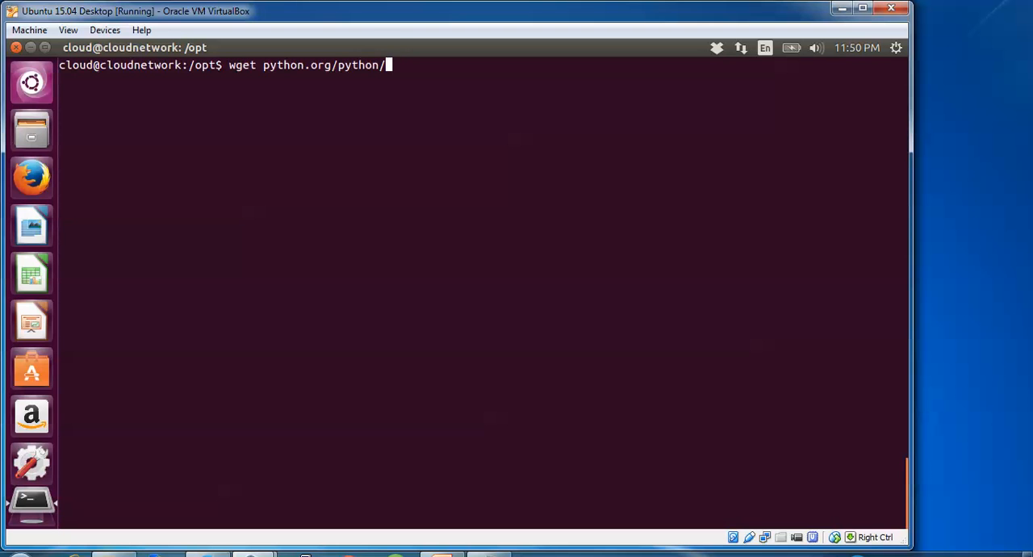
Complete the download address so it ends in Python-3.4.3.tgz
type("3")
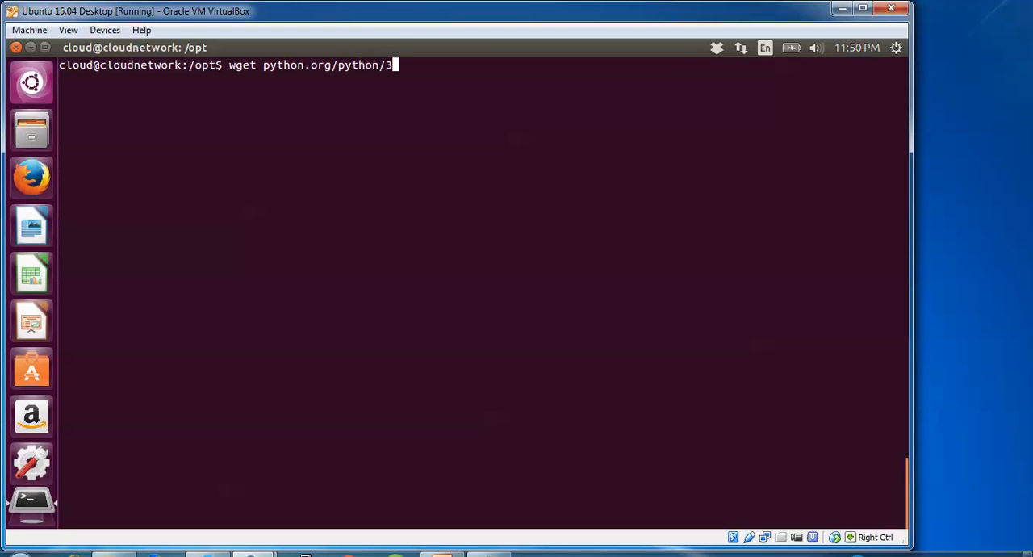
type(".")
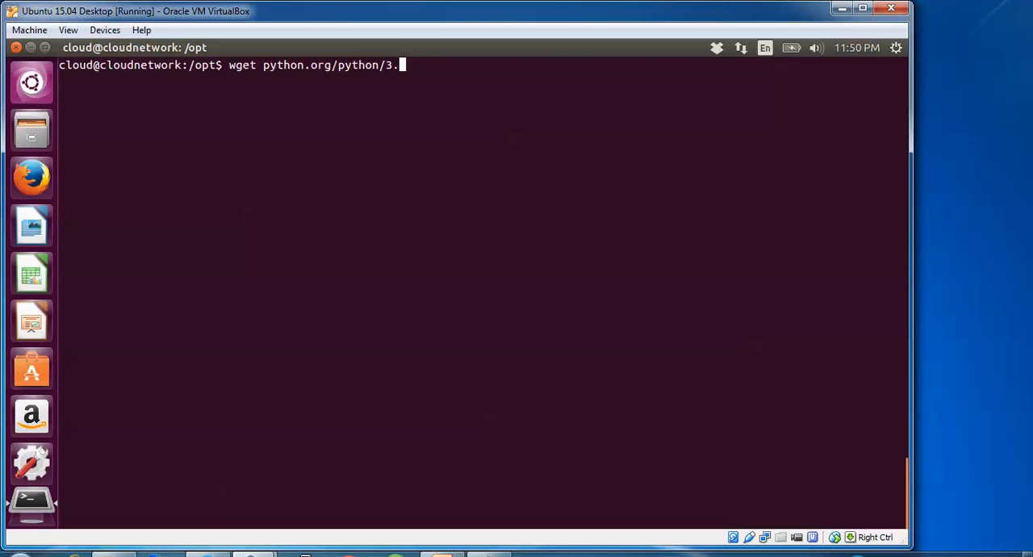
type("2.3")
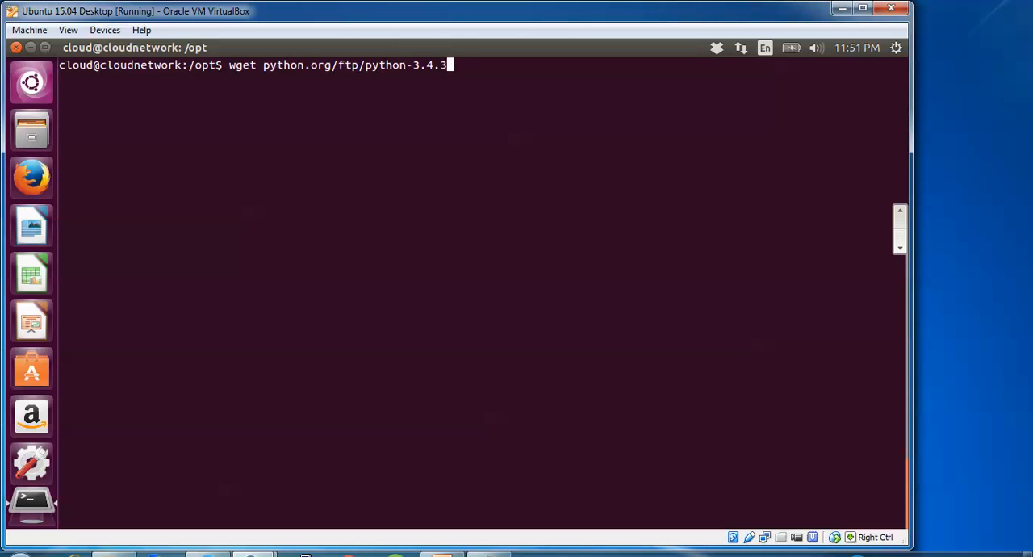
type("/")
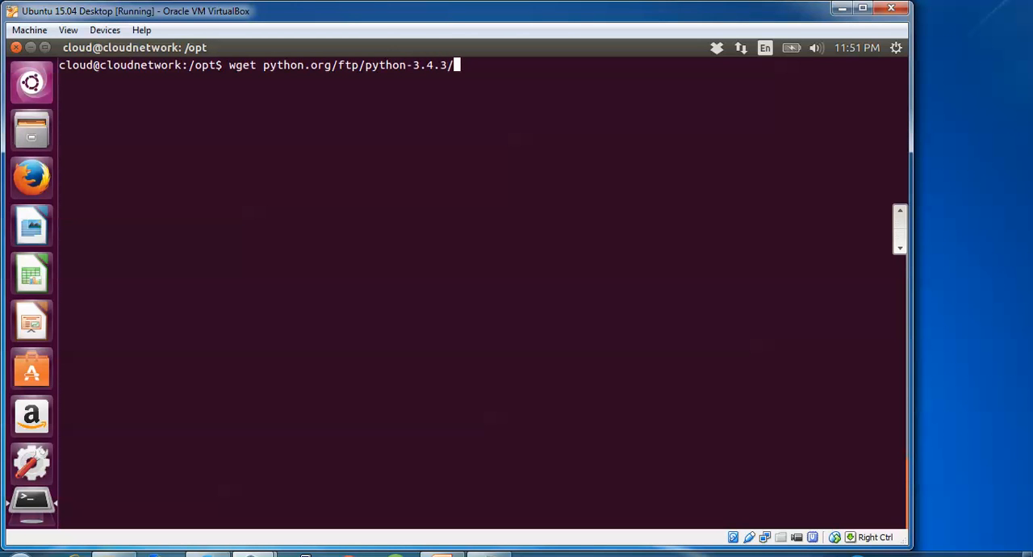
type("python")
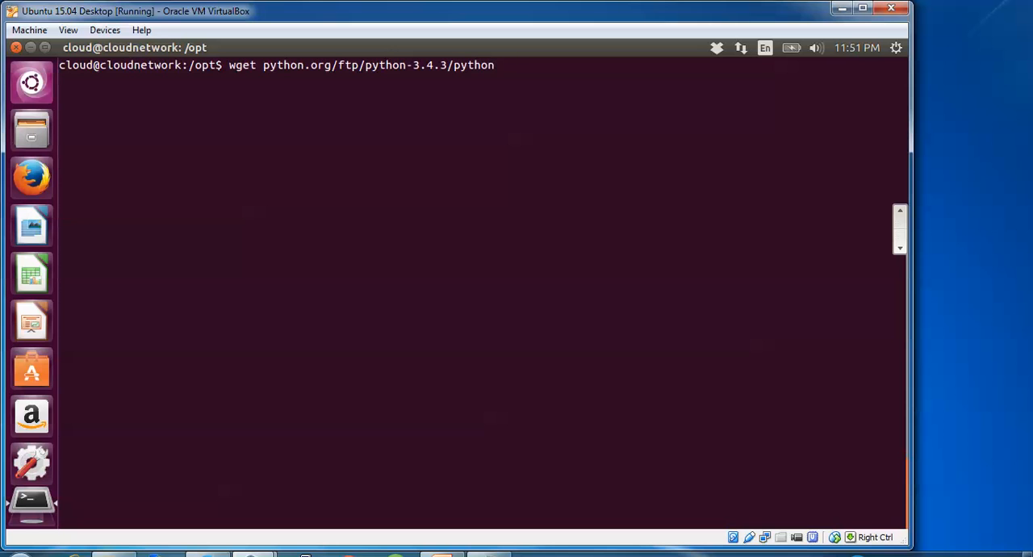
type("-")
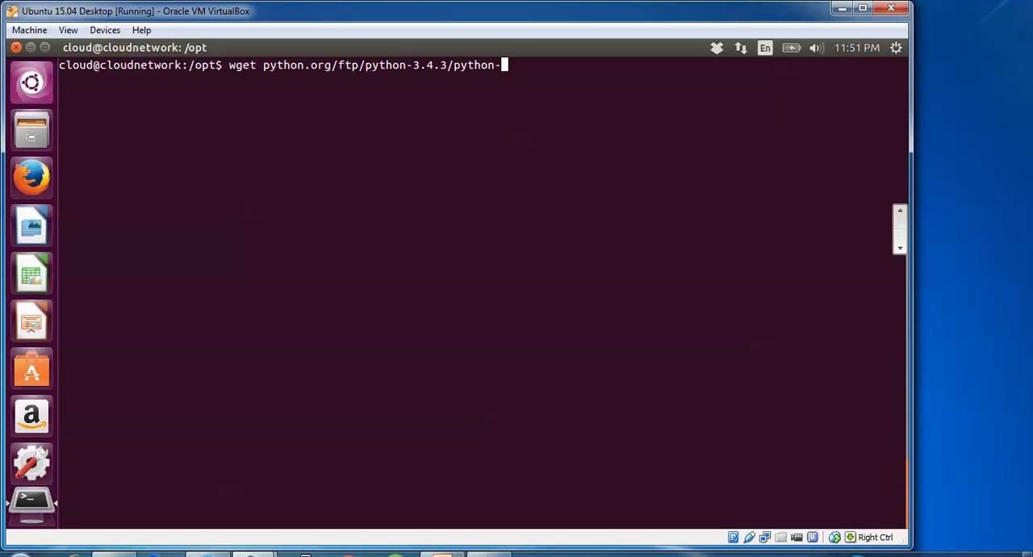
type("3.4.3")
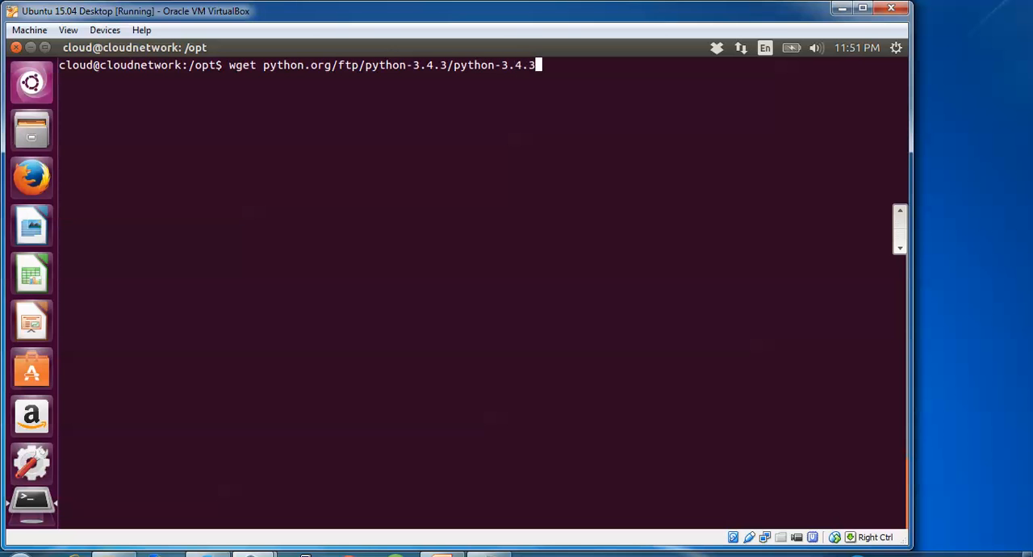
type(".")
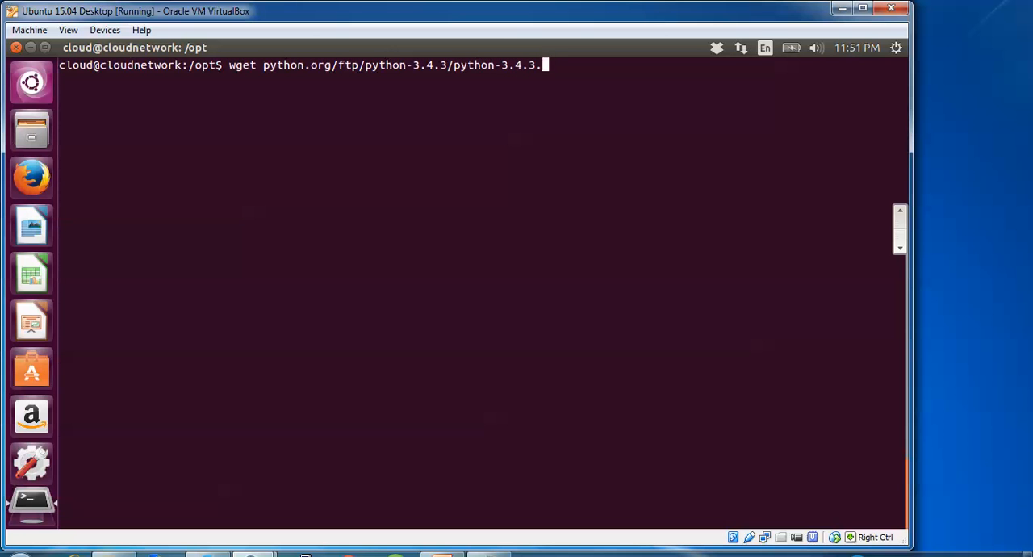
type("tgz")
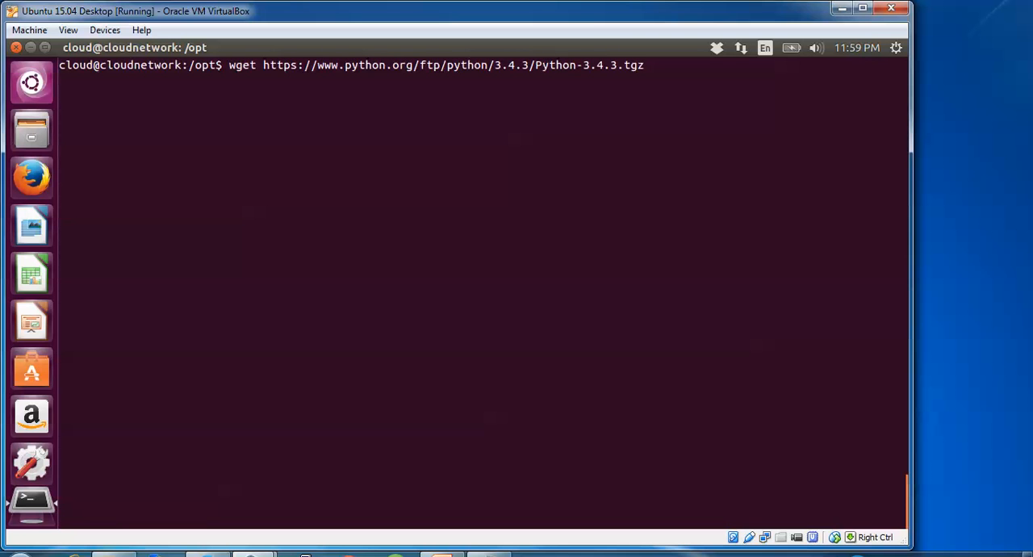
Run the wget download of Python-3.4.3.tgz, retrying with sudo after permission denied
key("Return")
type("sudo wget https://www.python.org/ftp/python/3.4.3/Python-3.4.3.tgz")
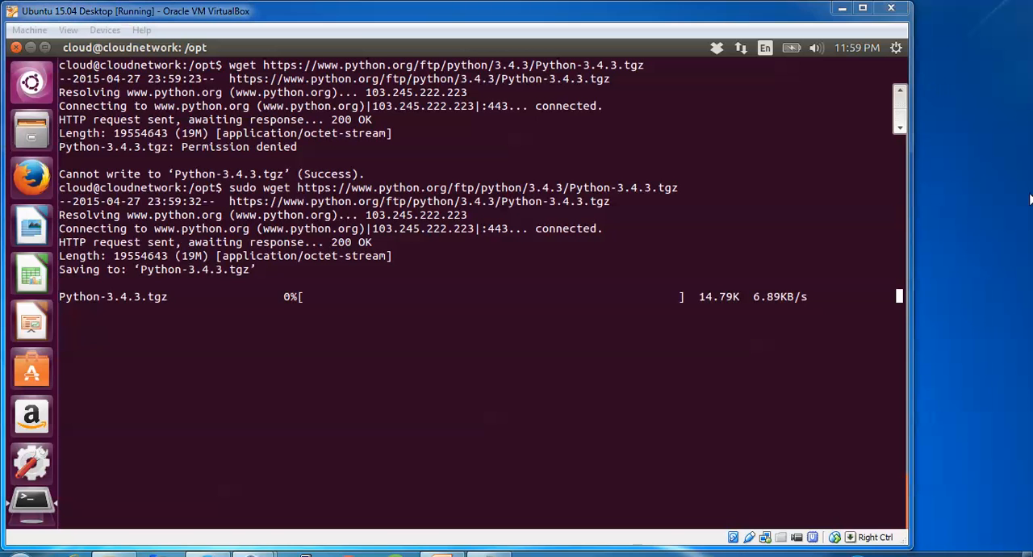
mouse_move(982, 233)
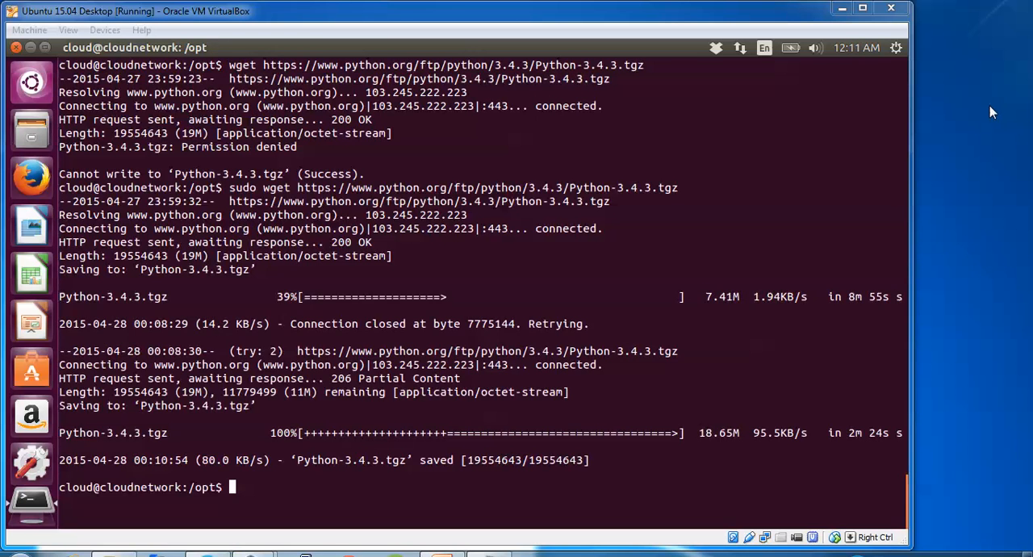
Clear the screen and begin a tar -xzvf extraction command
type("clear")
type("ls")
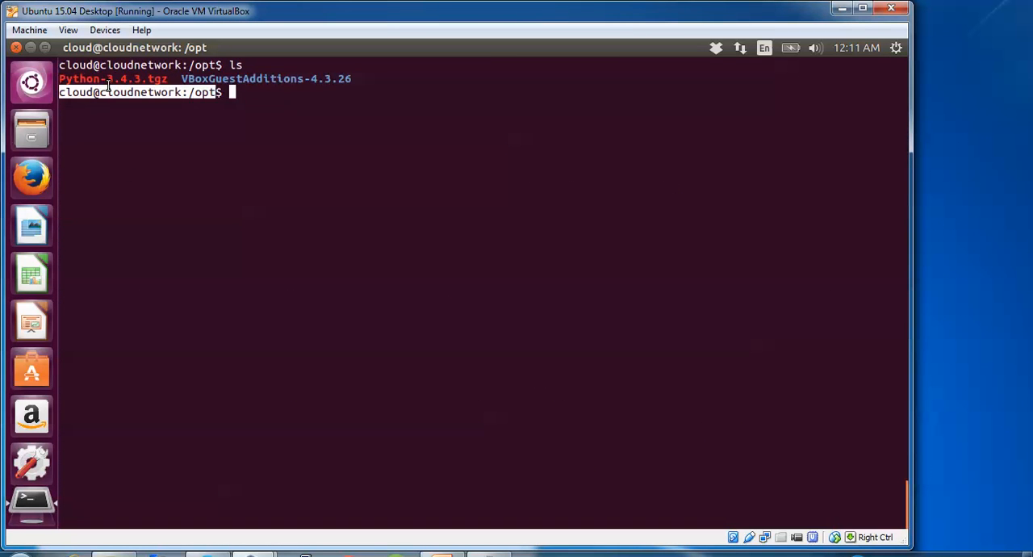
double_click(113, 78)
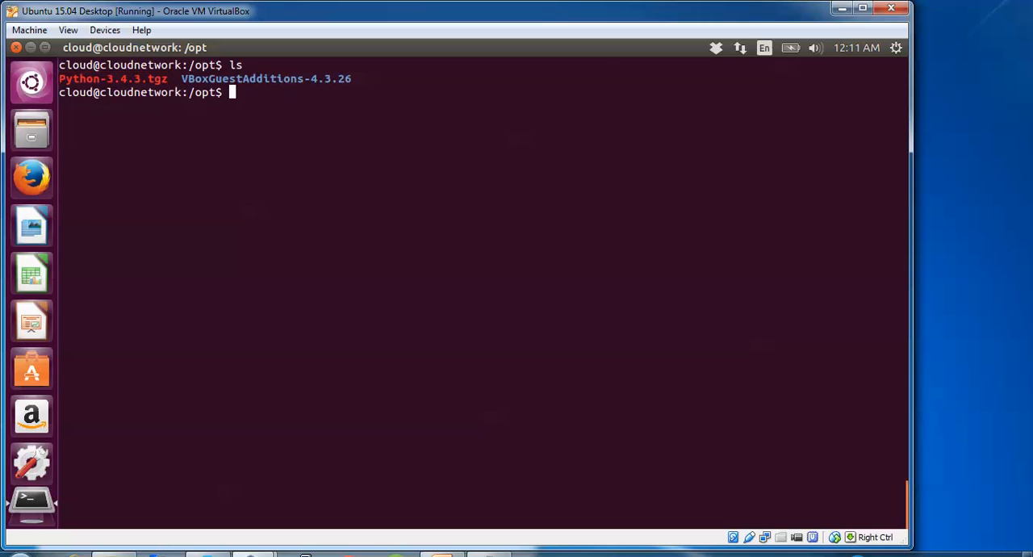
type("tar")
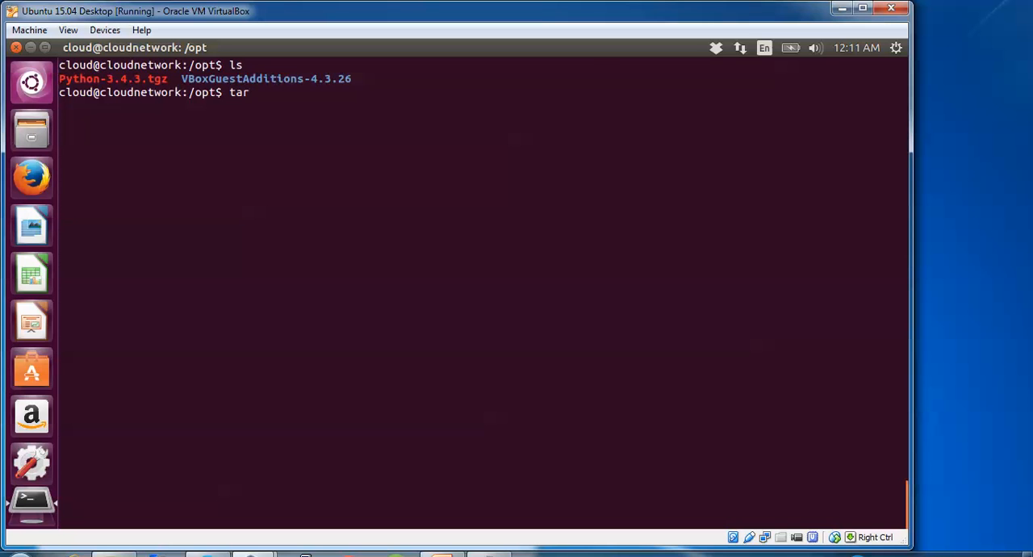
type("-x")
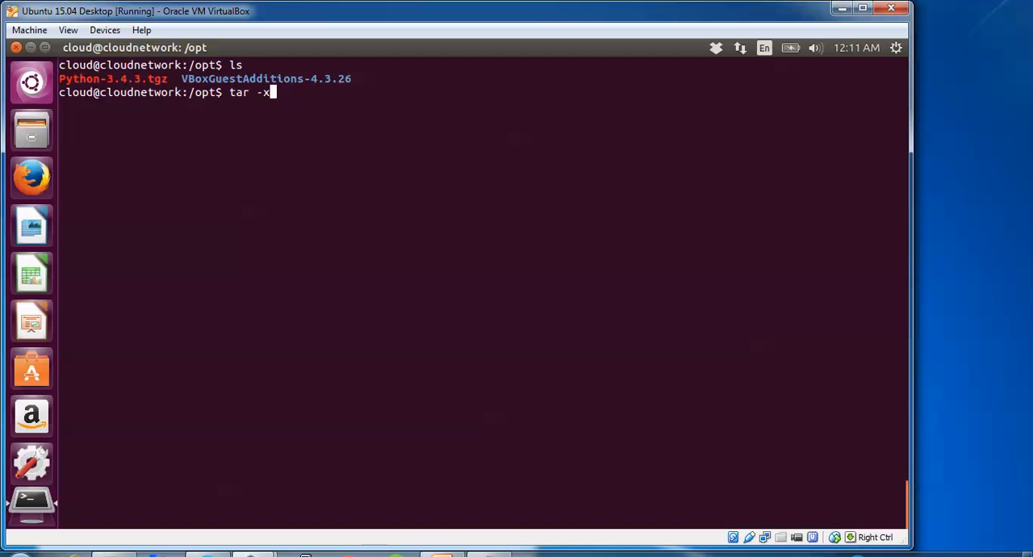
type("z")
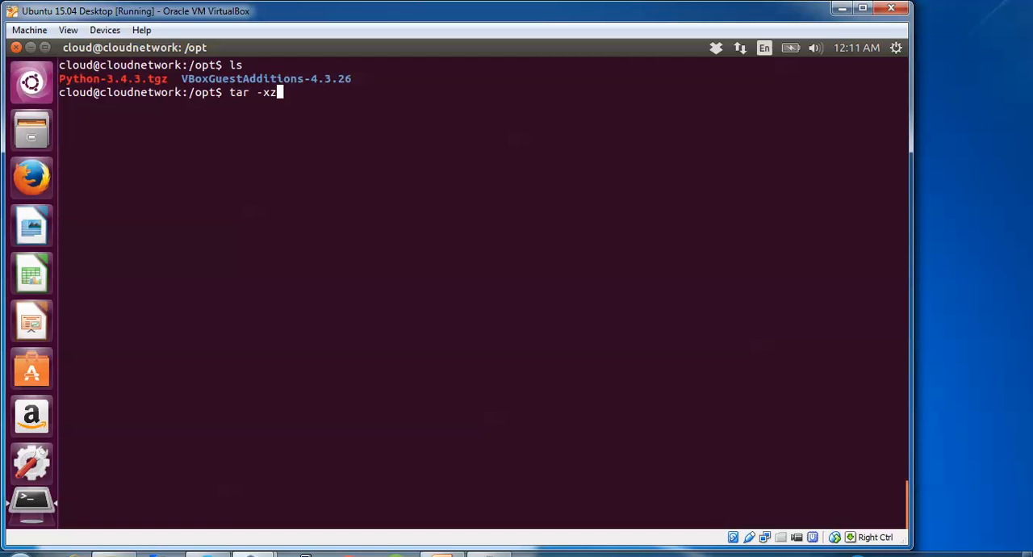
type("vf")
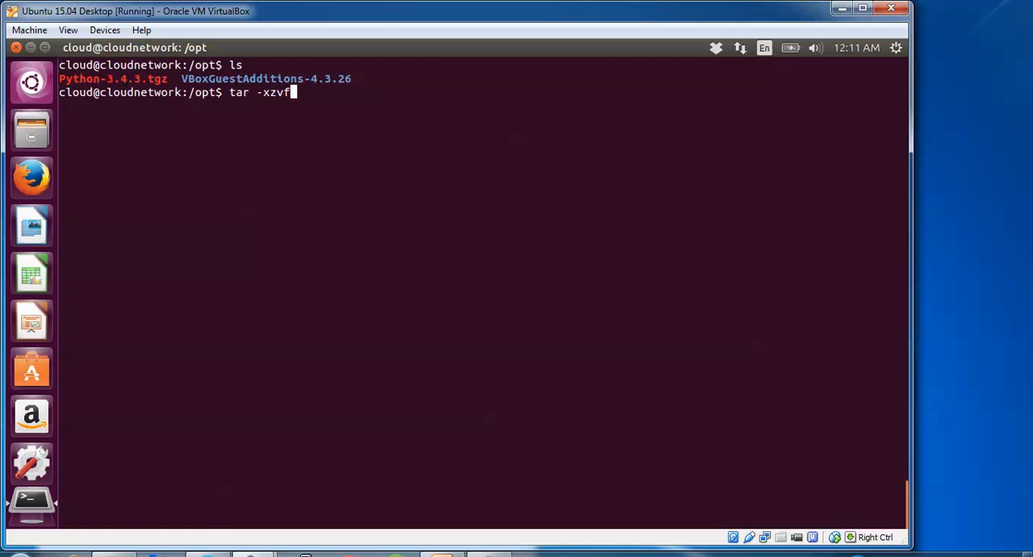
Extract Python-3.4.3.tgz, re-entering the tar -xzvf command with sudo
type("pt")
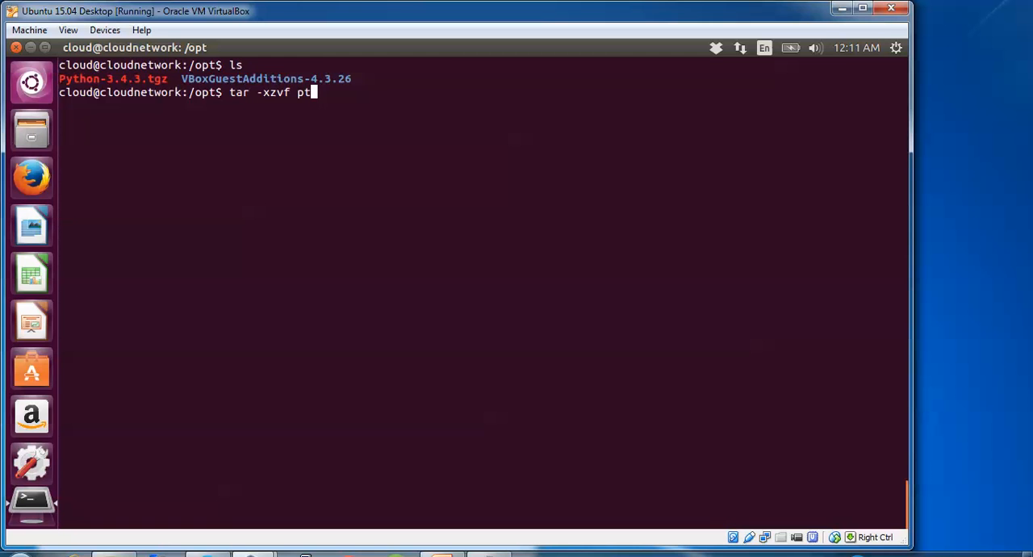
type("y")
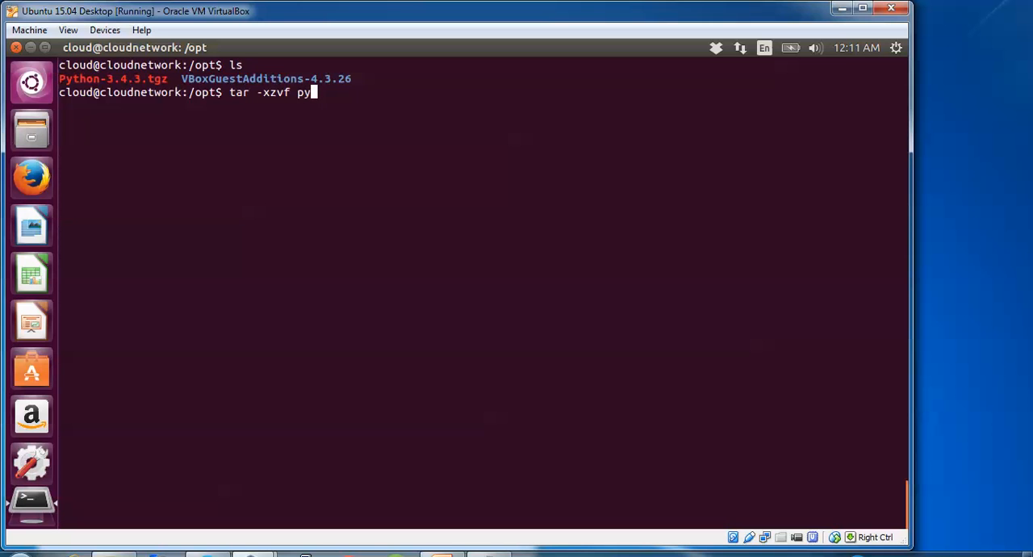
key("BackSpace")
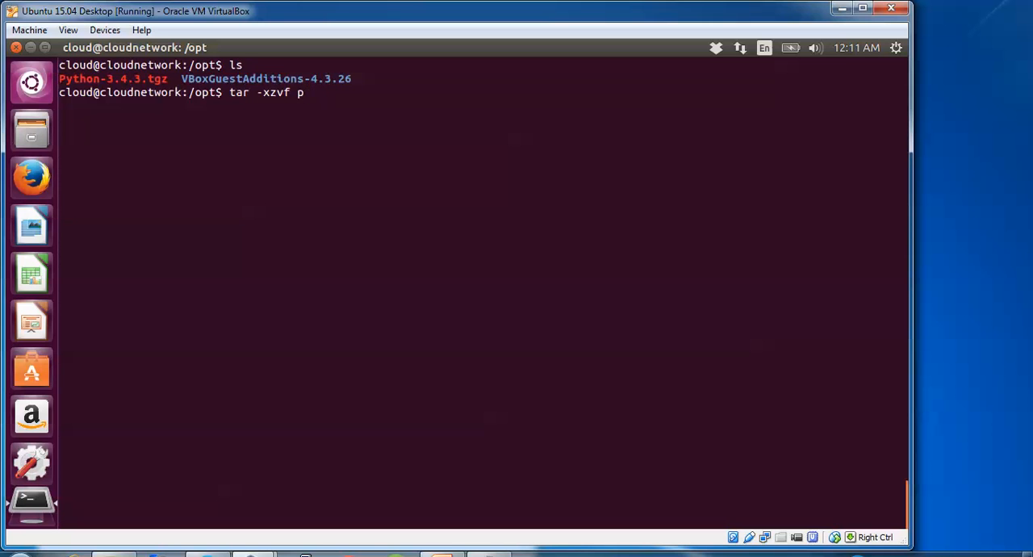
type("Python-3.4.3.tgz")
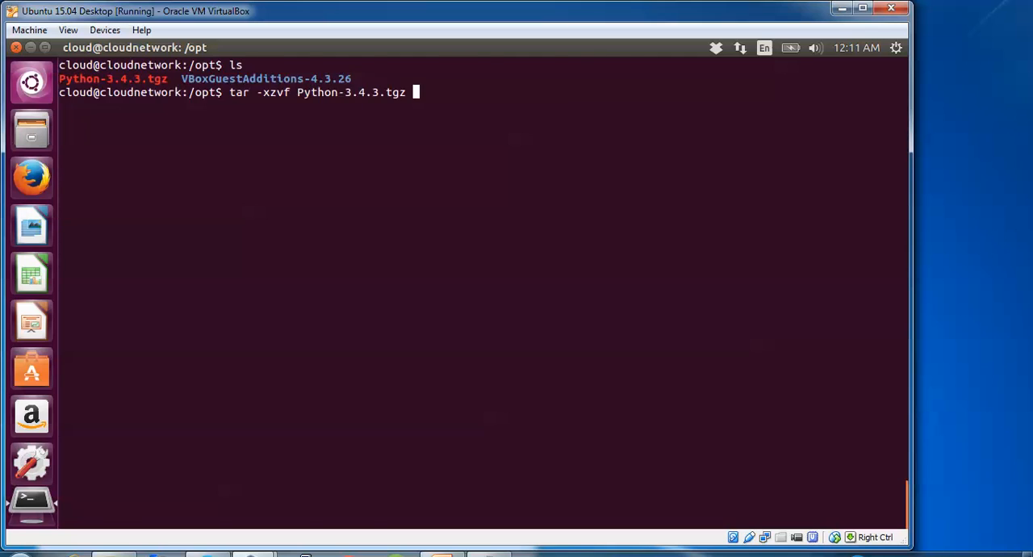
key("Return")
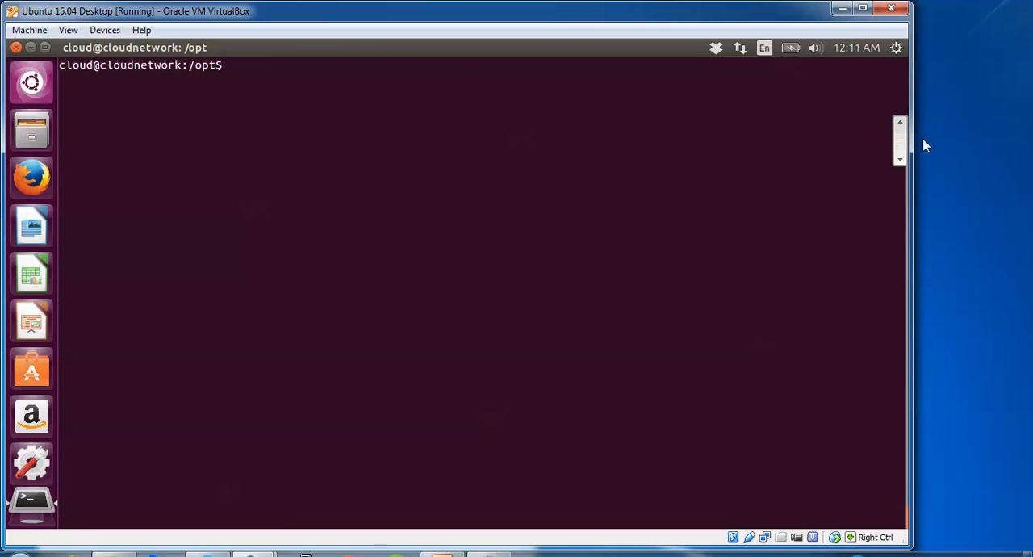
type("tar -xzvf Python-3.4.3.tgz")
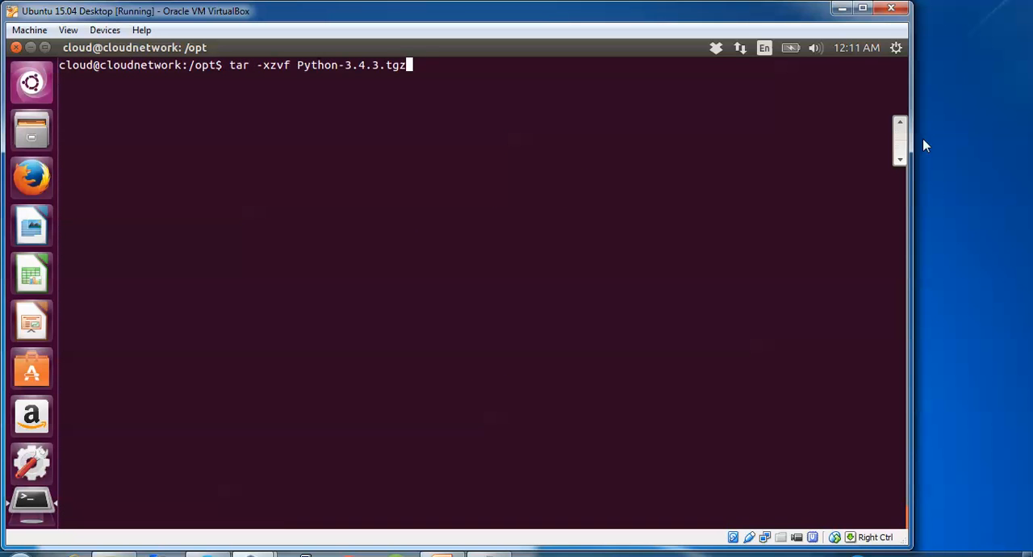
type("sudo")
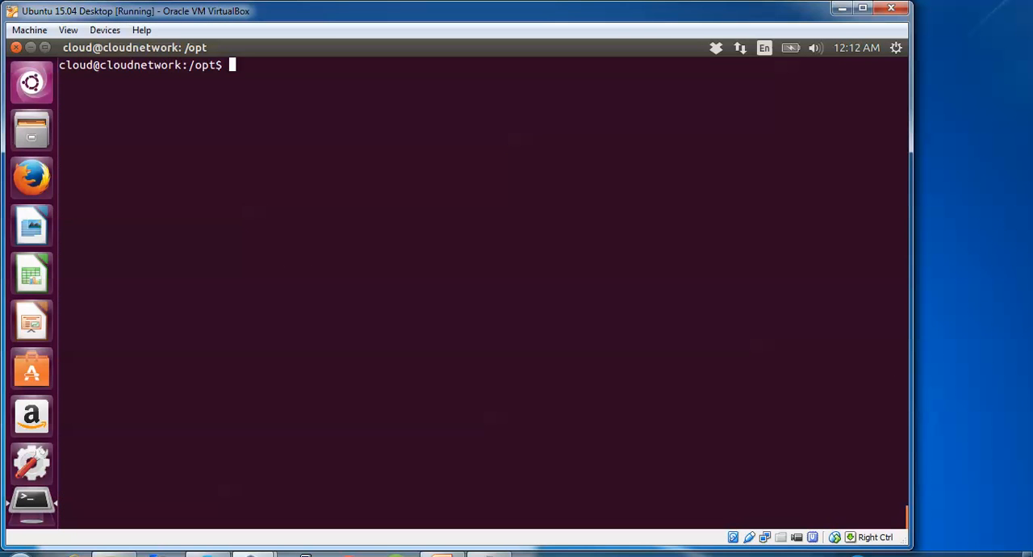
Enter the Python-3.4.3 folder, list its files, and begin typing ./configure
type("ls")
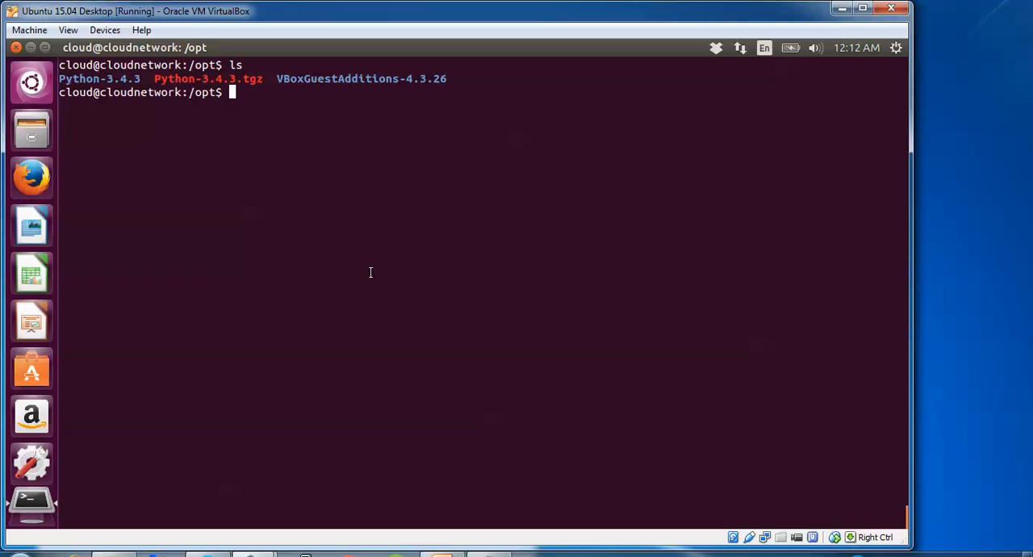
double_click(99, 78)
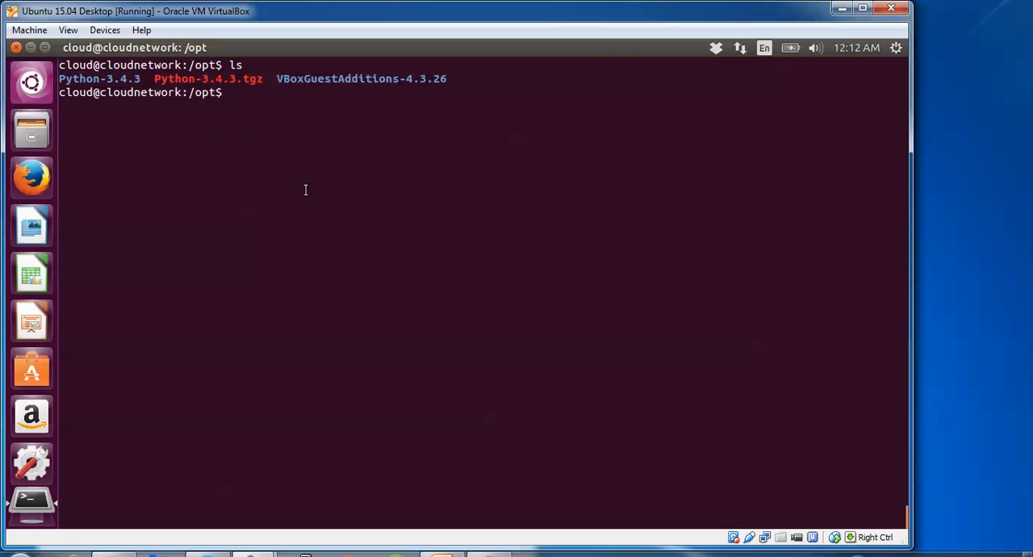
type("cd Python-3.4.3/")
type("ls")
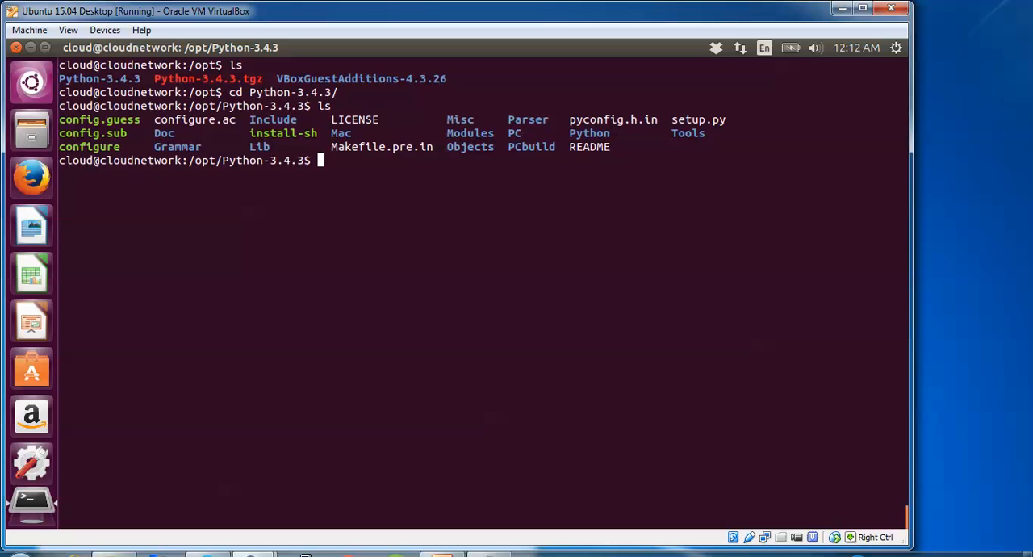
type("./")
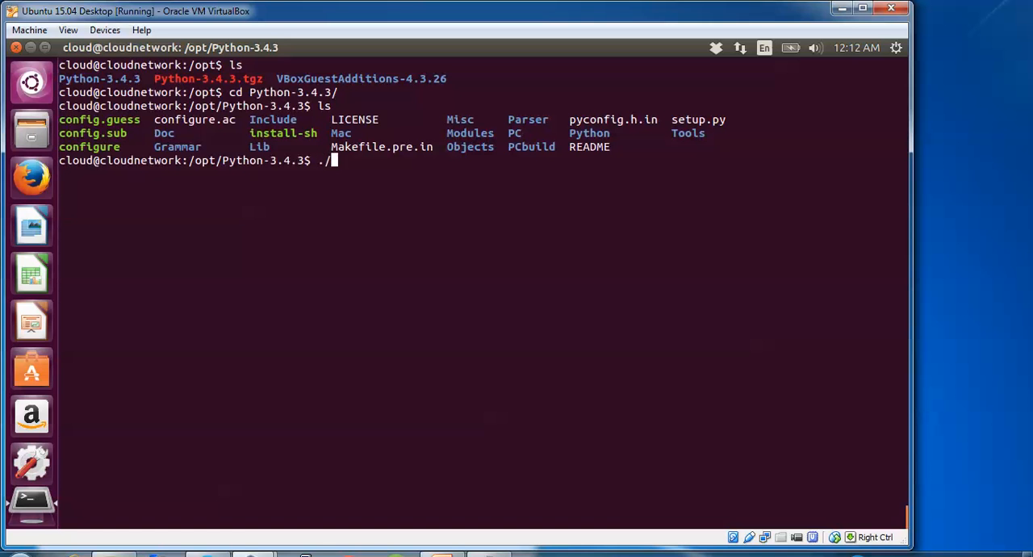
type("conf")
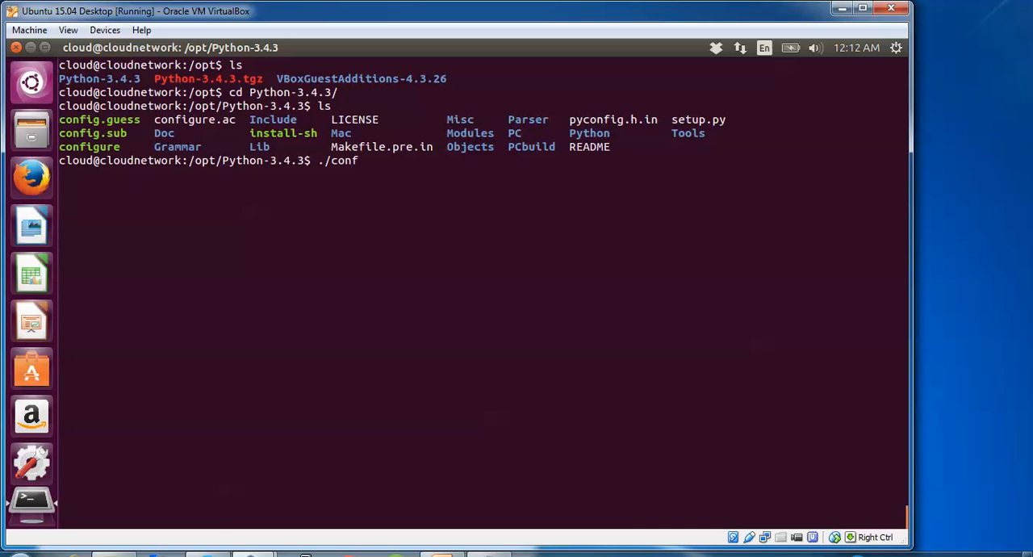
type("ig")
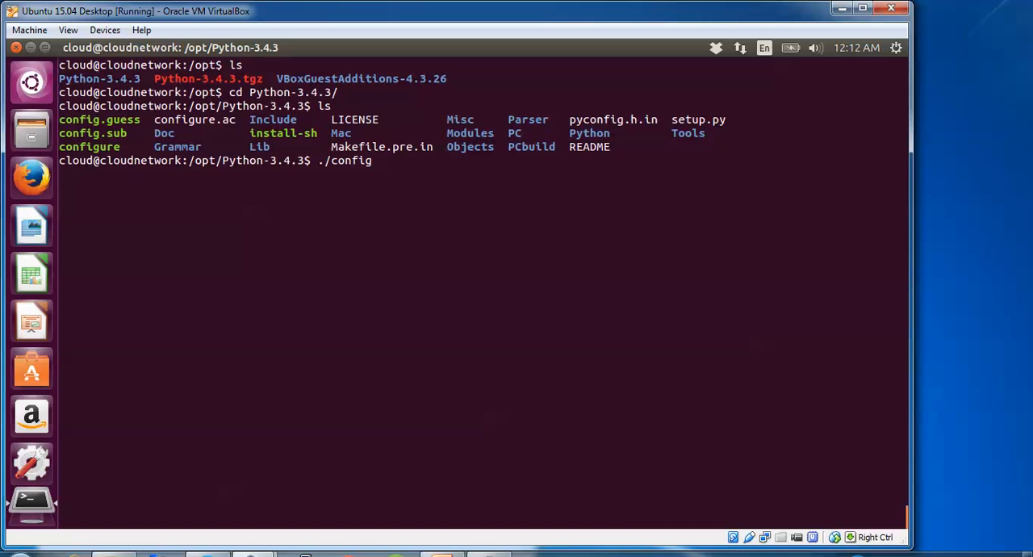
Finish and run ./configure until it reports creating the Makefile
type("ure")
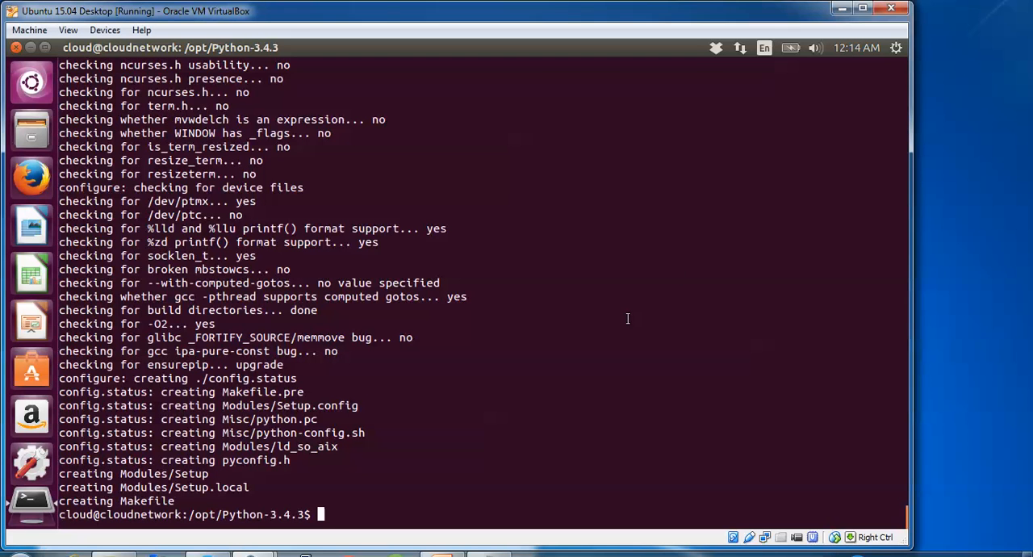
Build the Python 3.4.3 source with sudo make, then clear the screen
type("sud")
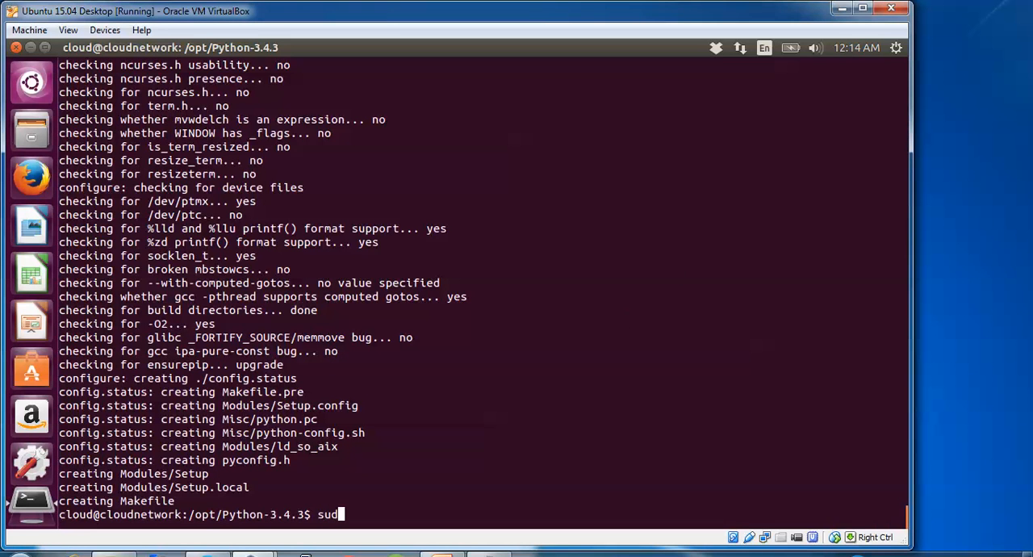
key("BackSpace")
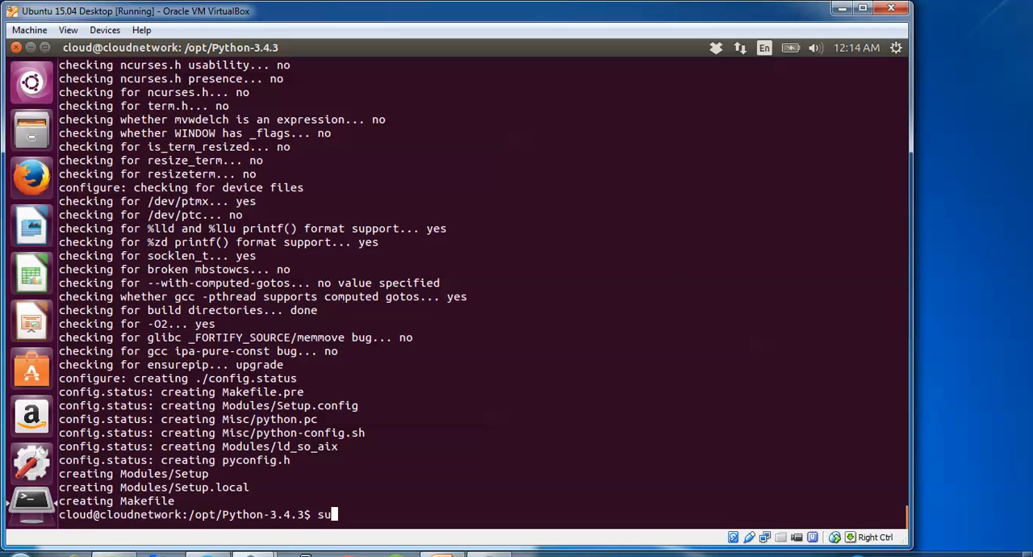
type("do make")
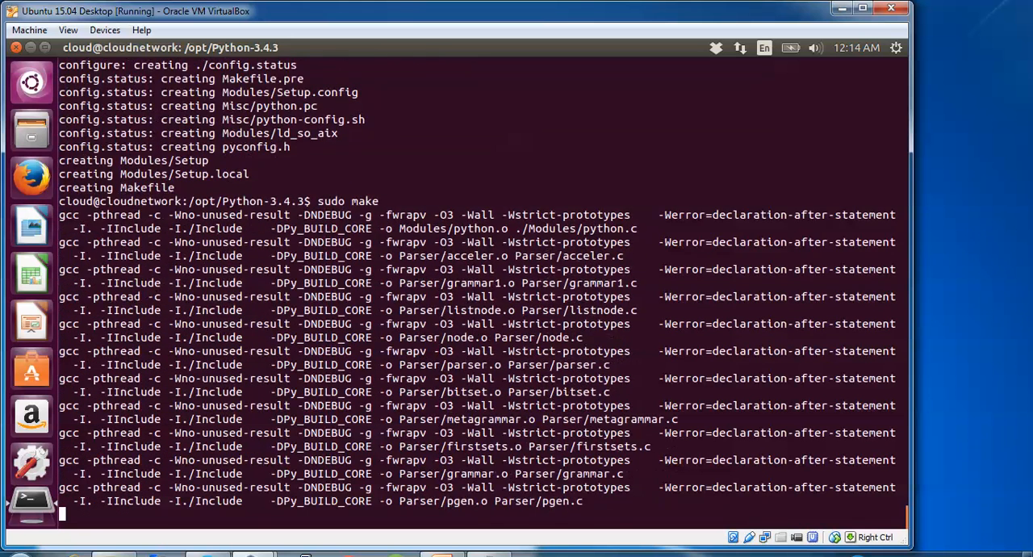
scroll("down", 3)
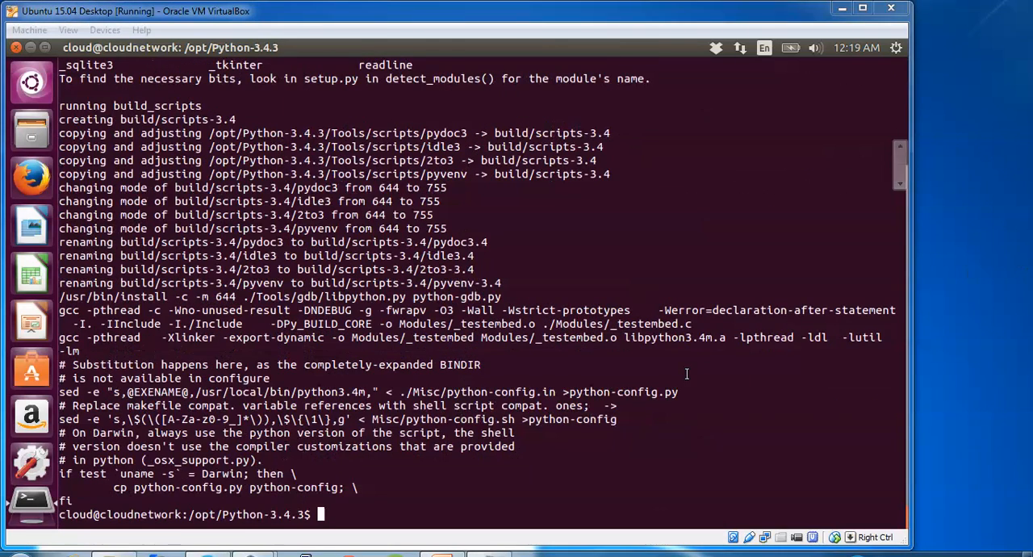
type("cle")
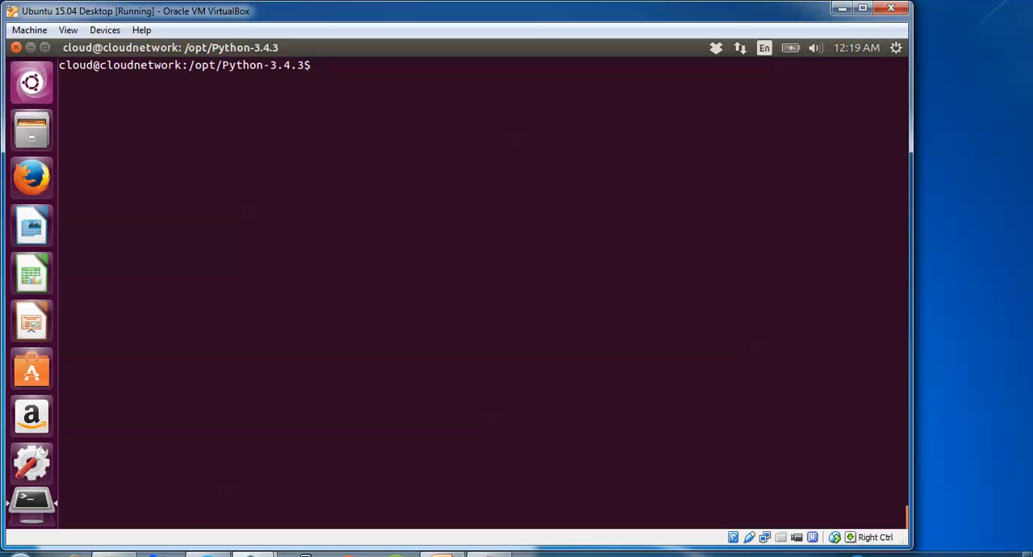
Run sudo make install to install the built Python 3.4.3
type("sudo make install")
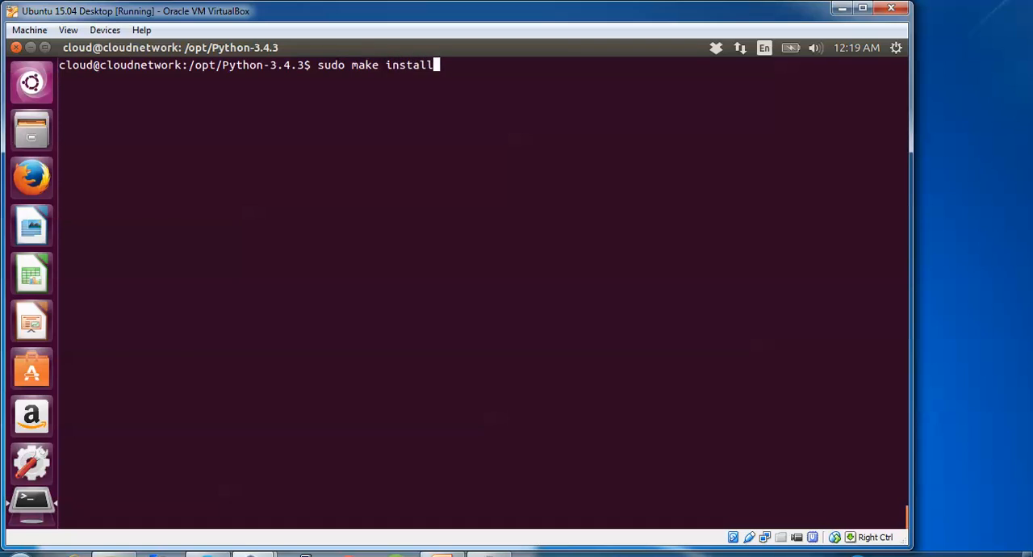
key("Return")
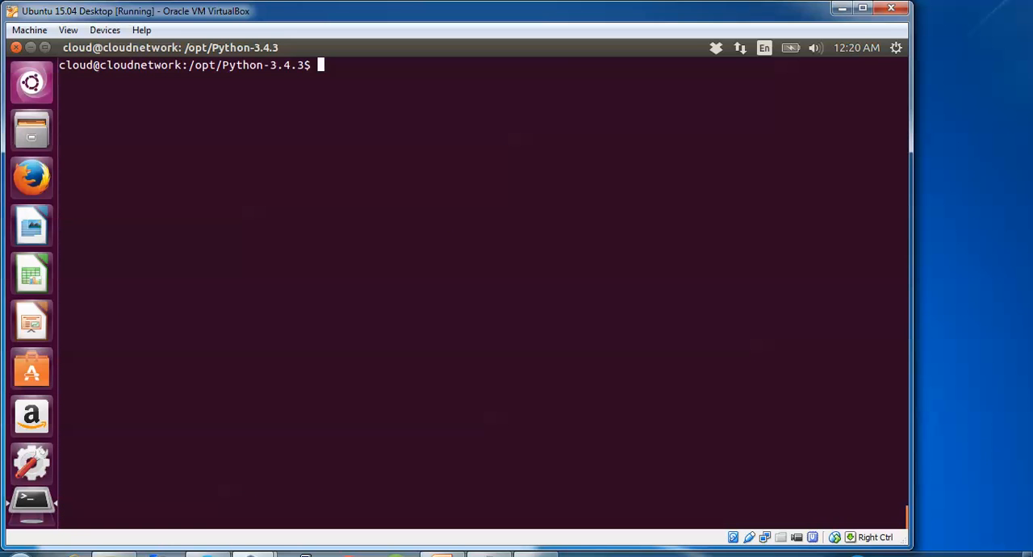
Type sudo ln -fs with the source path /opt/Python-3.4.3/python
type("sudo l")
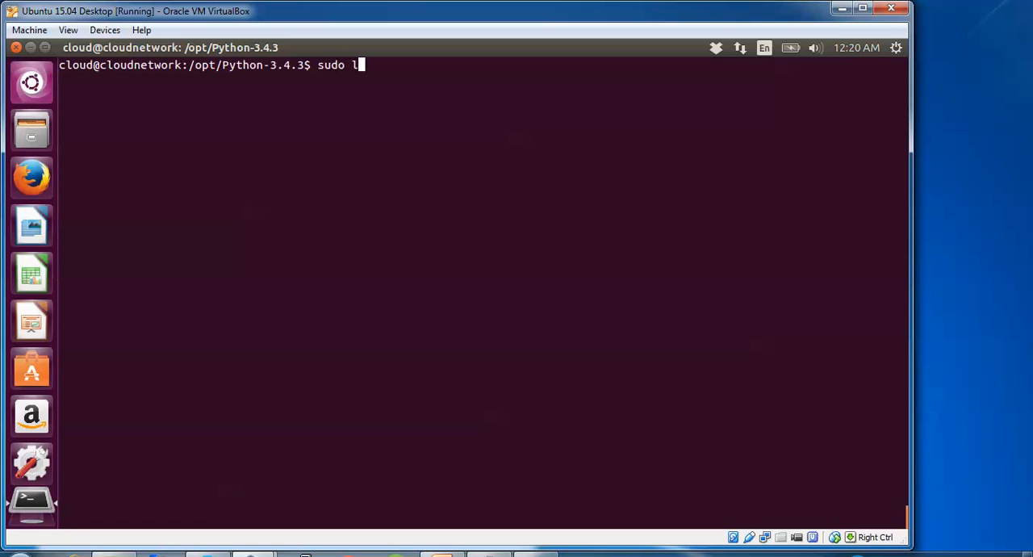
type("n -fs")
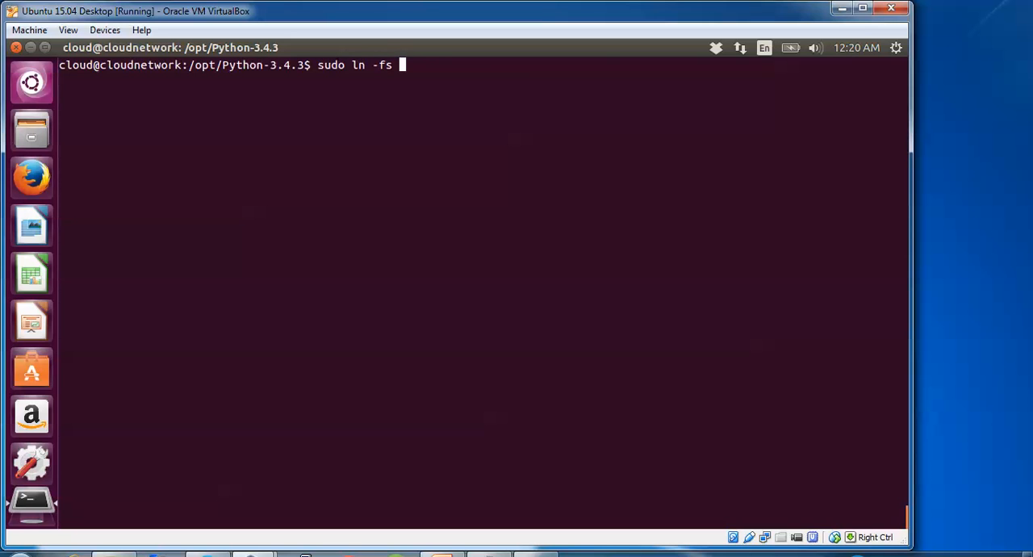
type("/opt")
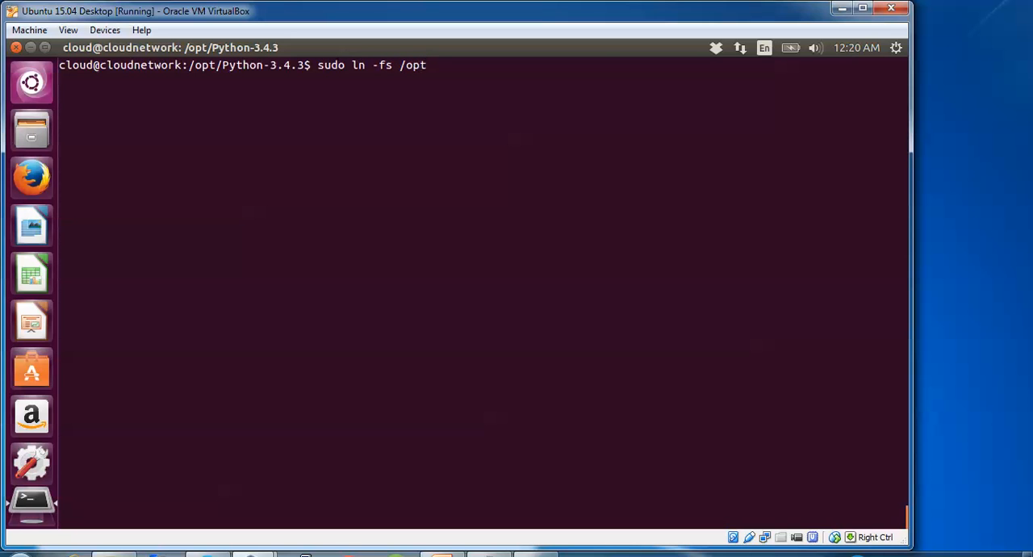
type("/pyt")
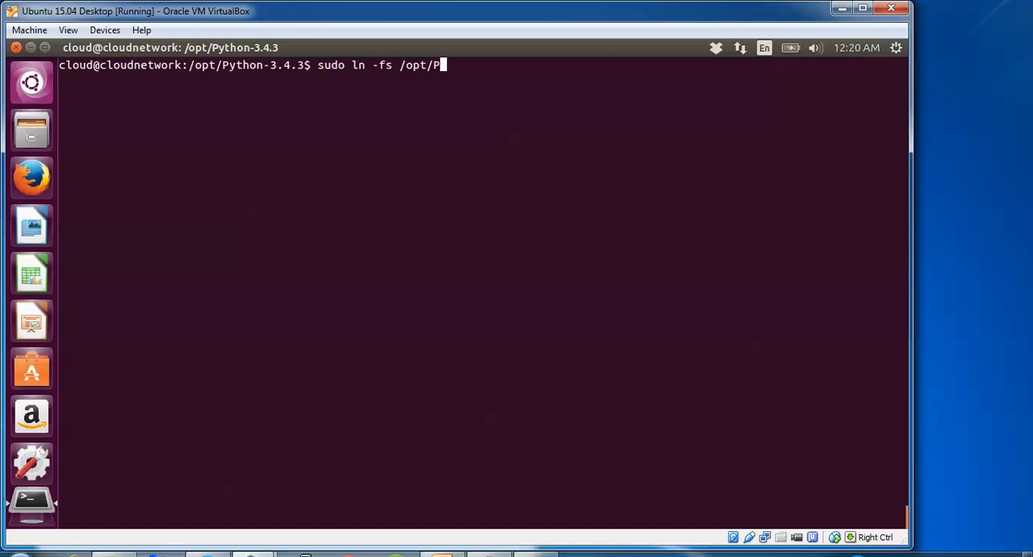
type("y")
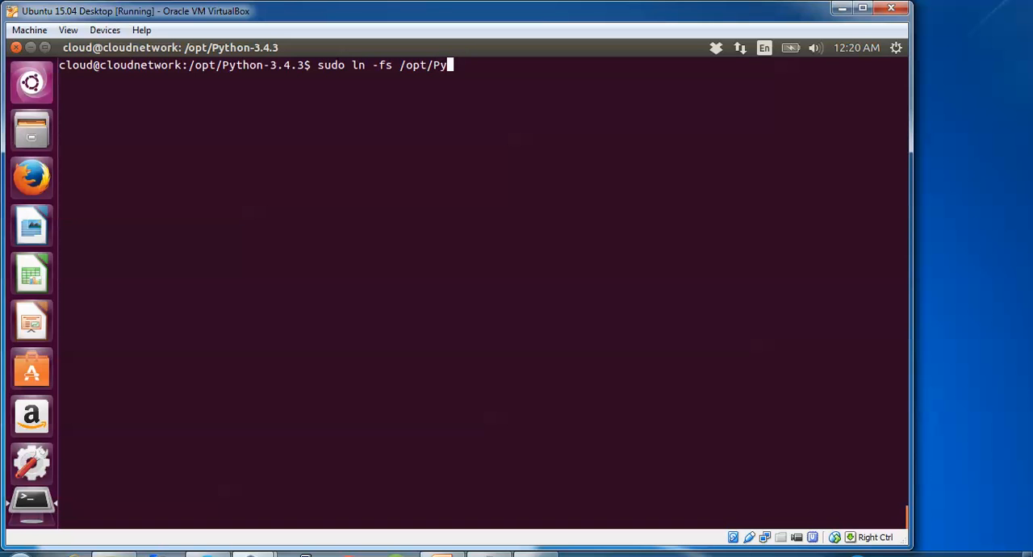
type("thon-3.4.3")
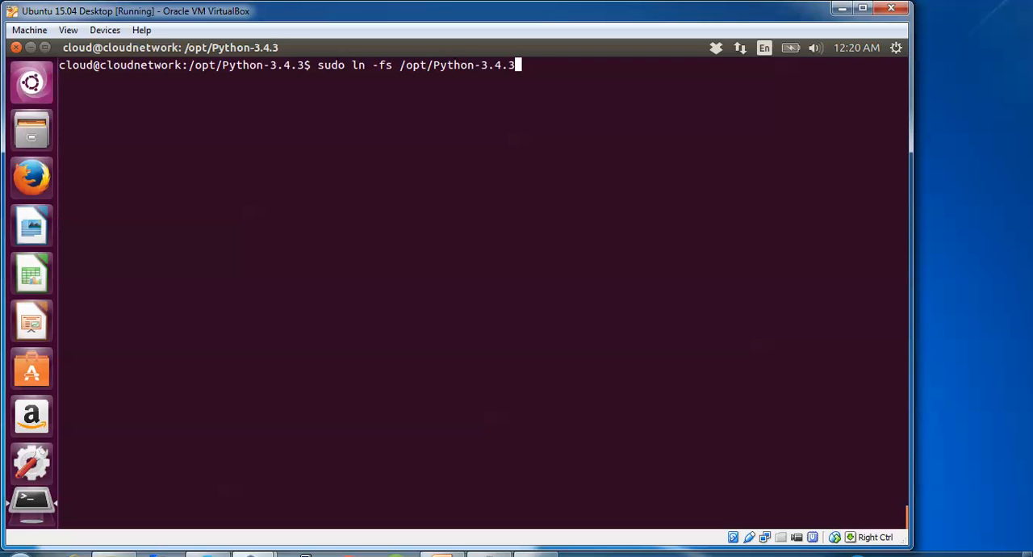
type("/")
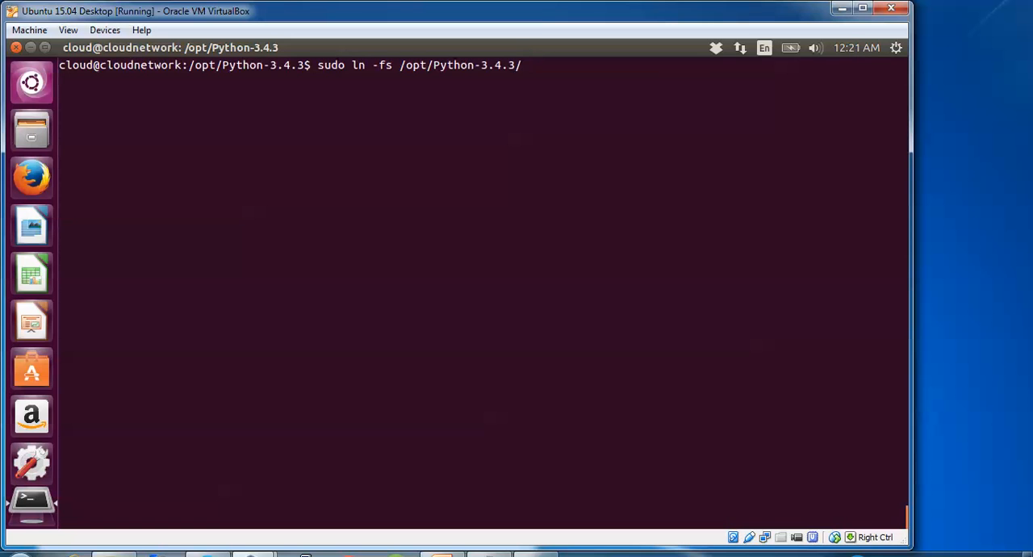
type("py")
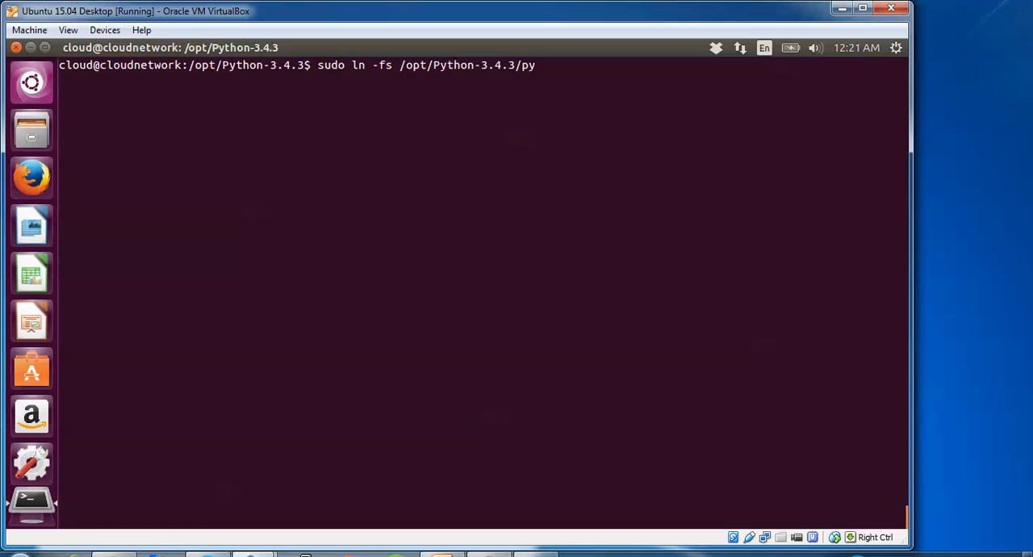
type("thon")
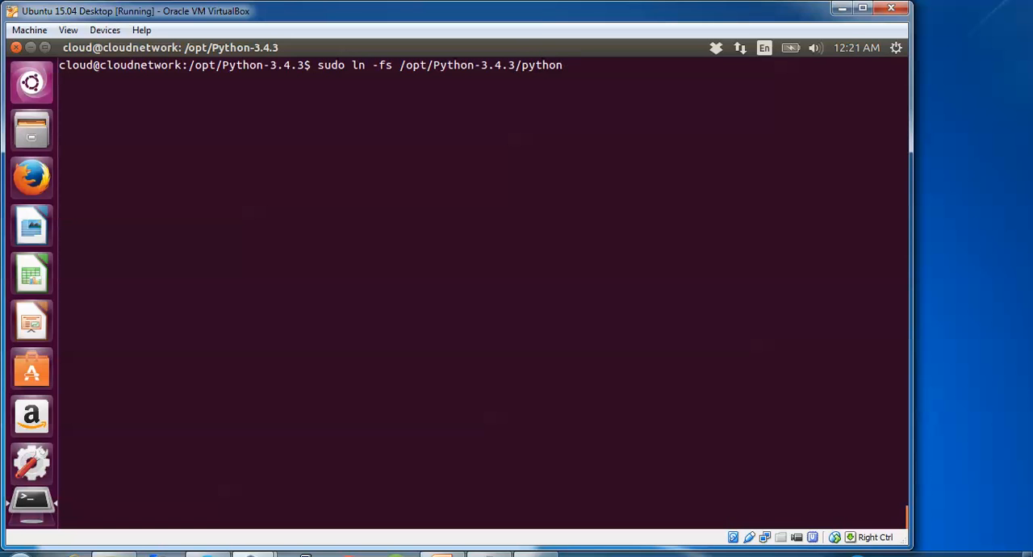
Set the link target to /usr/bin/python, checking names with Tab completion
type("/")
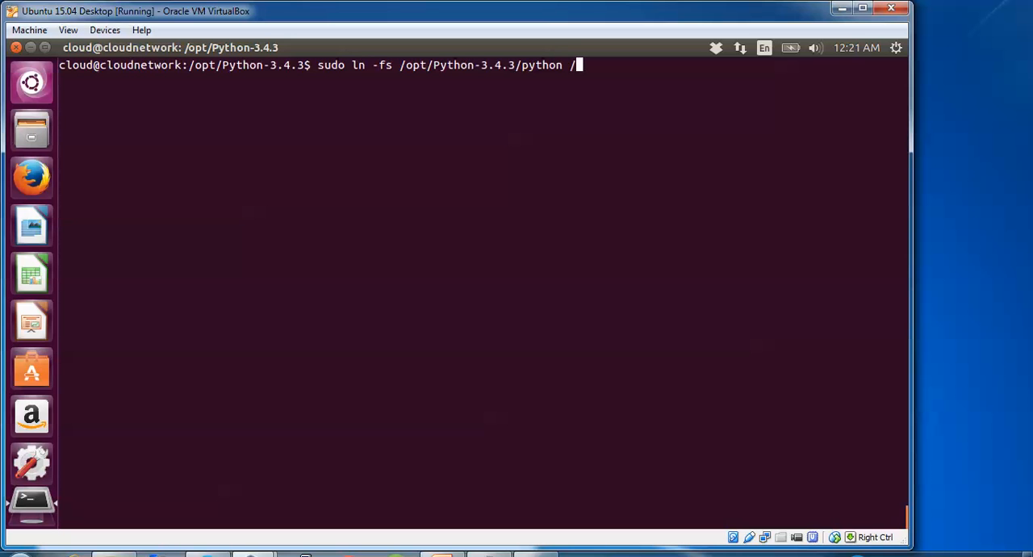
type("usr/")
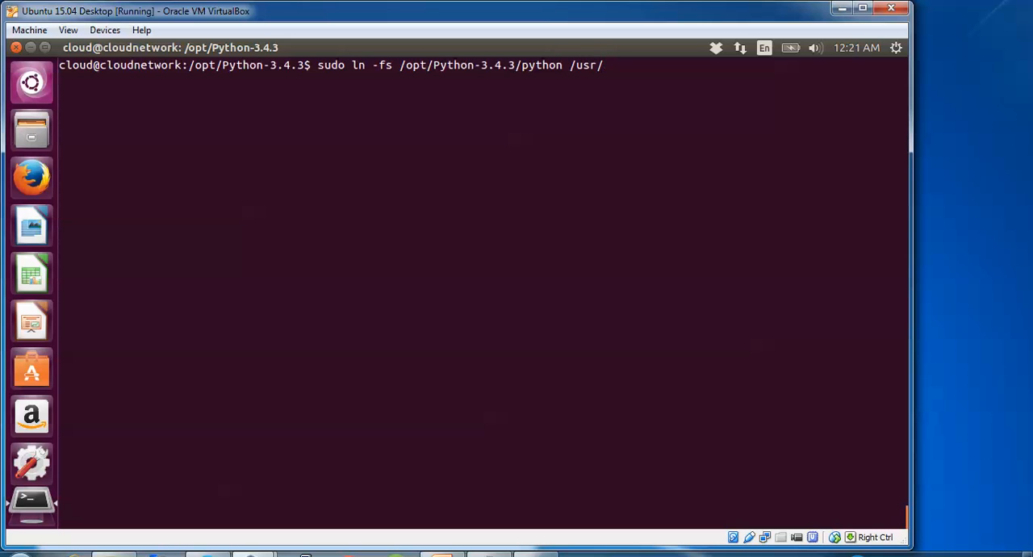
type("b")
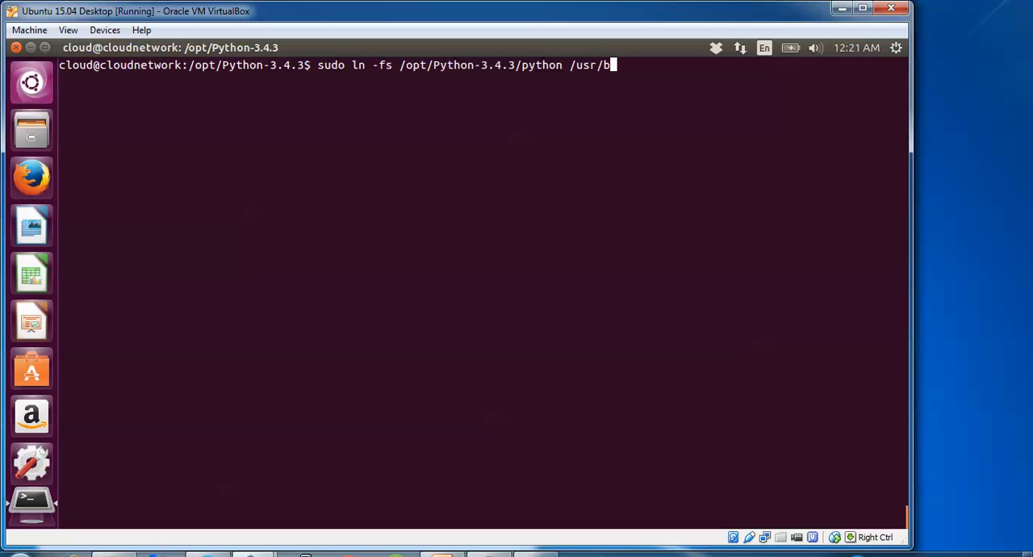
type("in/")
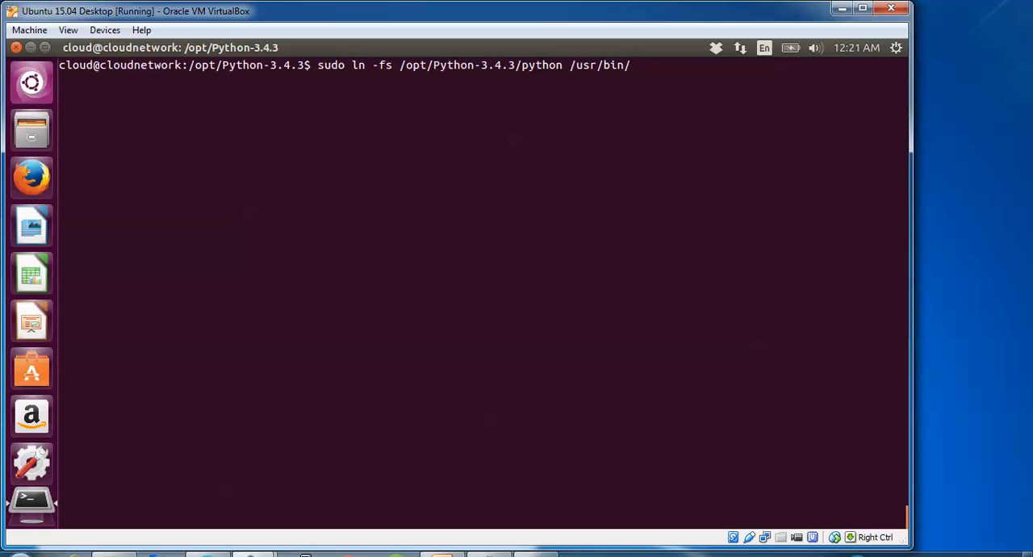
type("py")
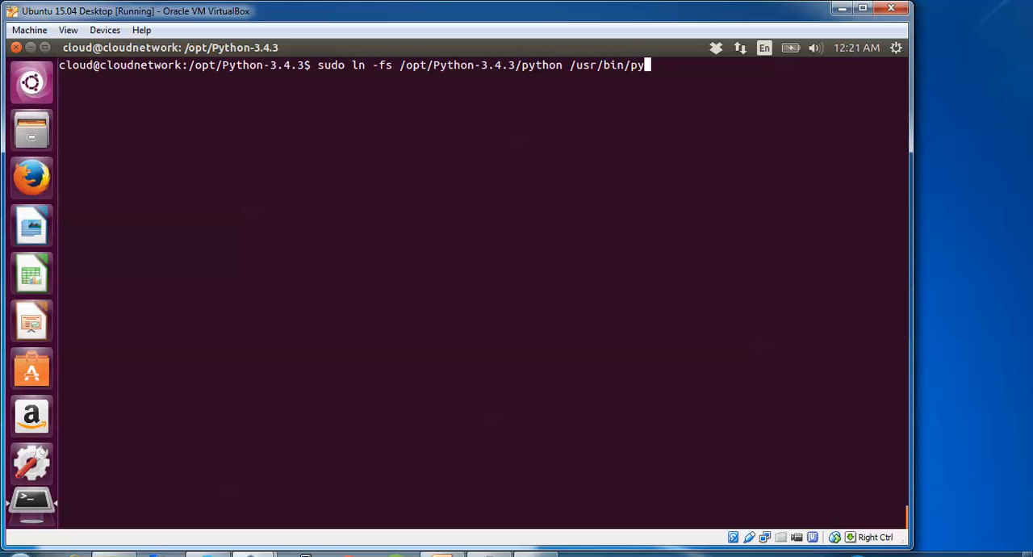
key("Tab")
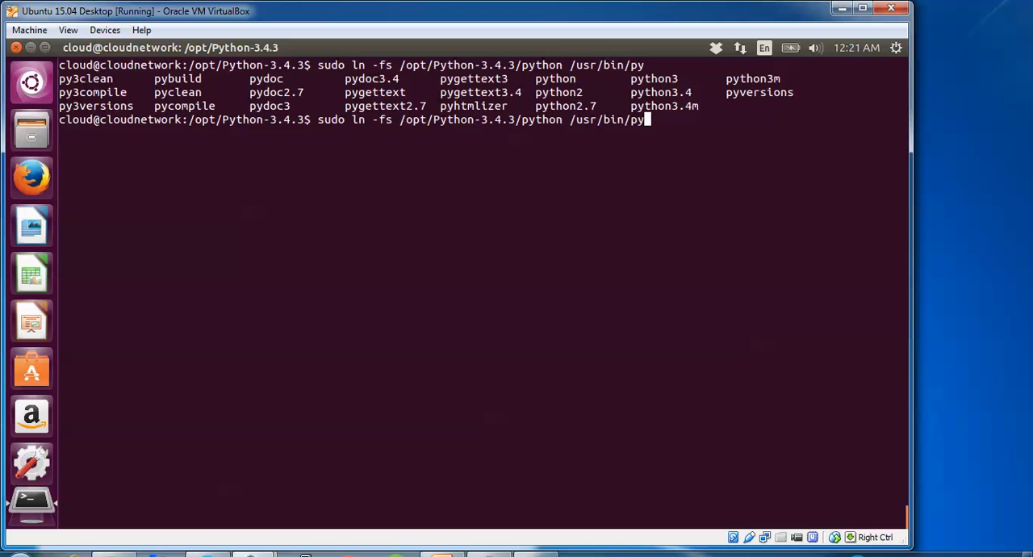
key("BackSpace")
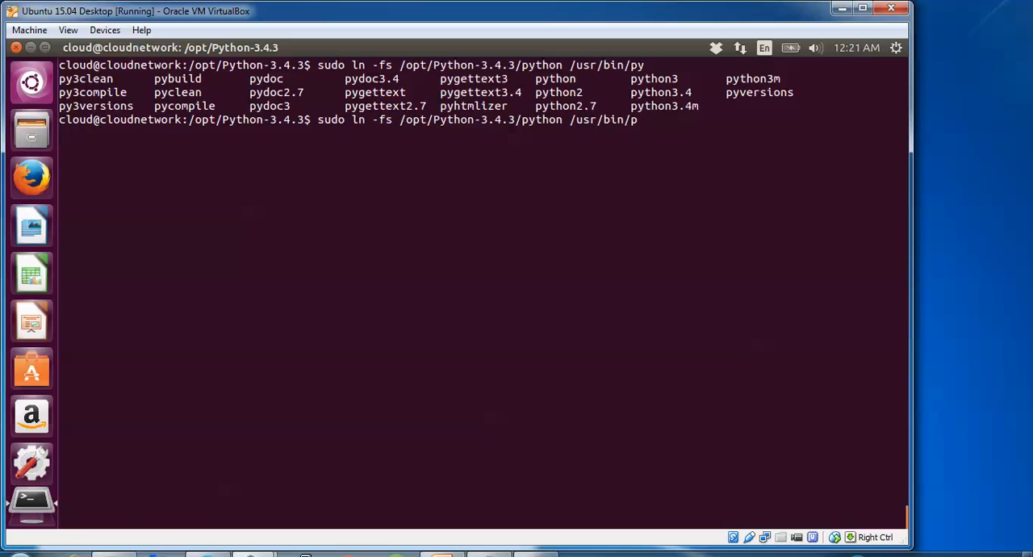
type("tho")
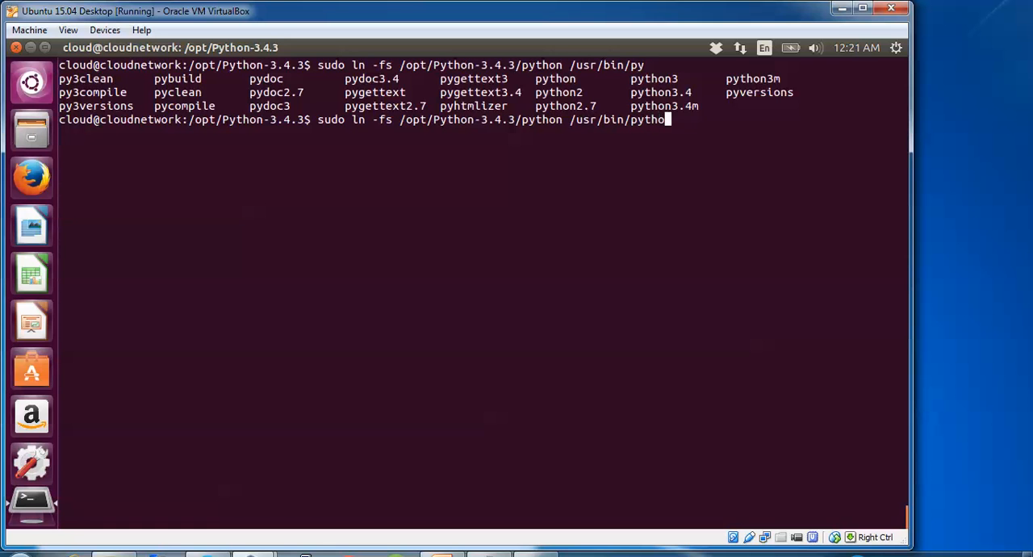
type("n")
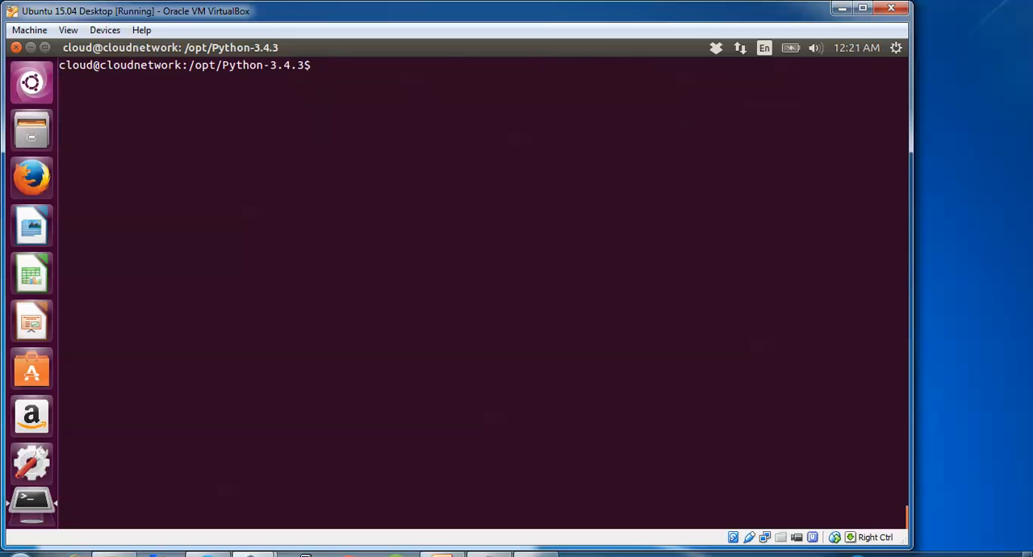
Verify python --version reports Python 3.4.3, then start retyping the check
type("python --version")
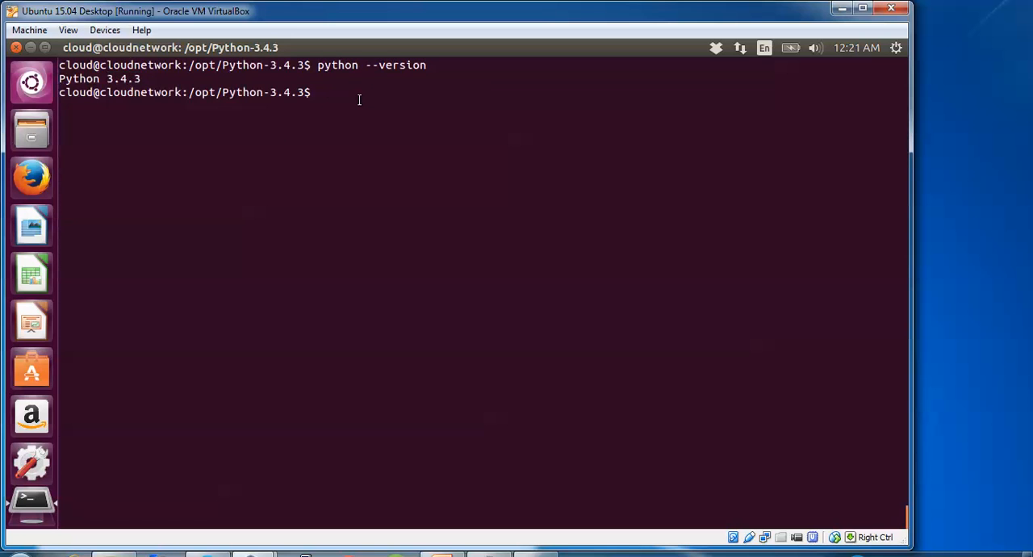
type("python --ve")
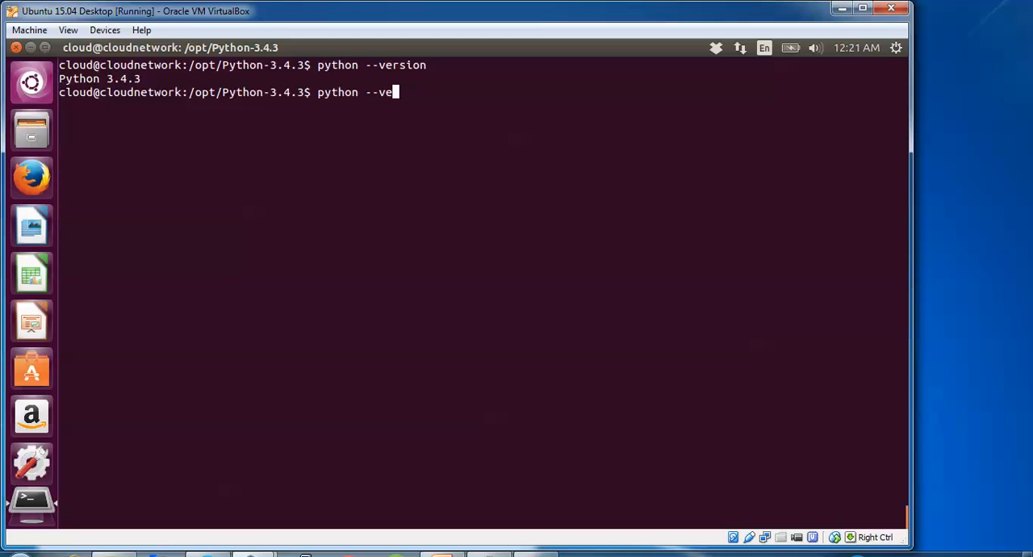
key("BackSpace")
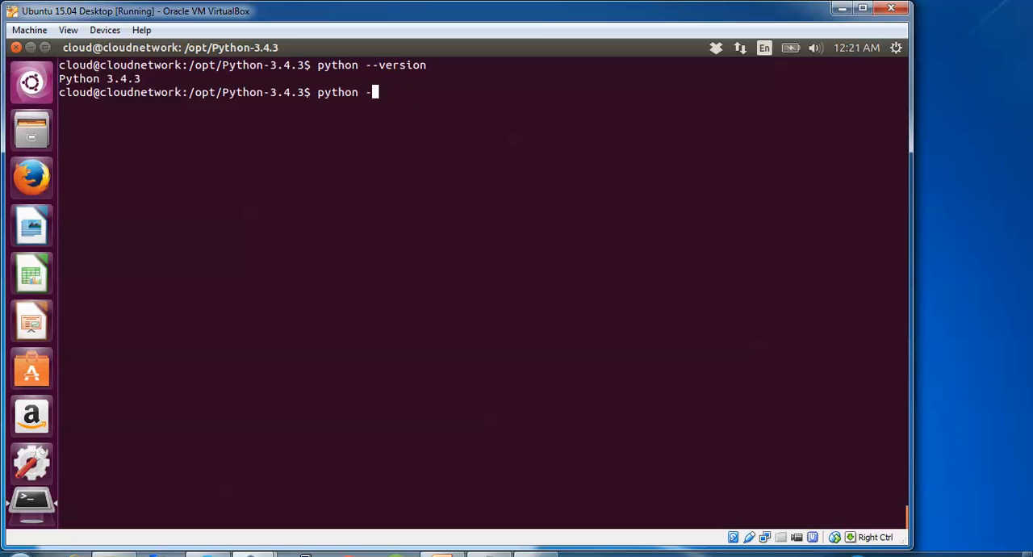